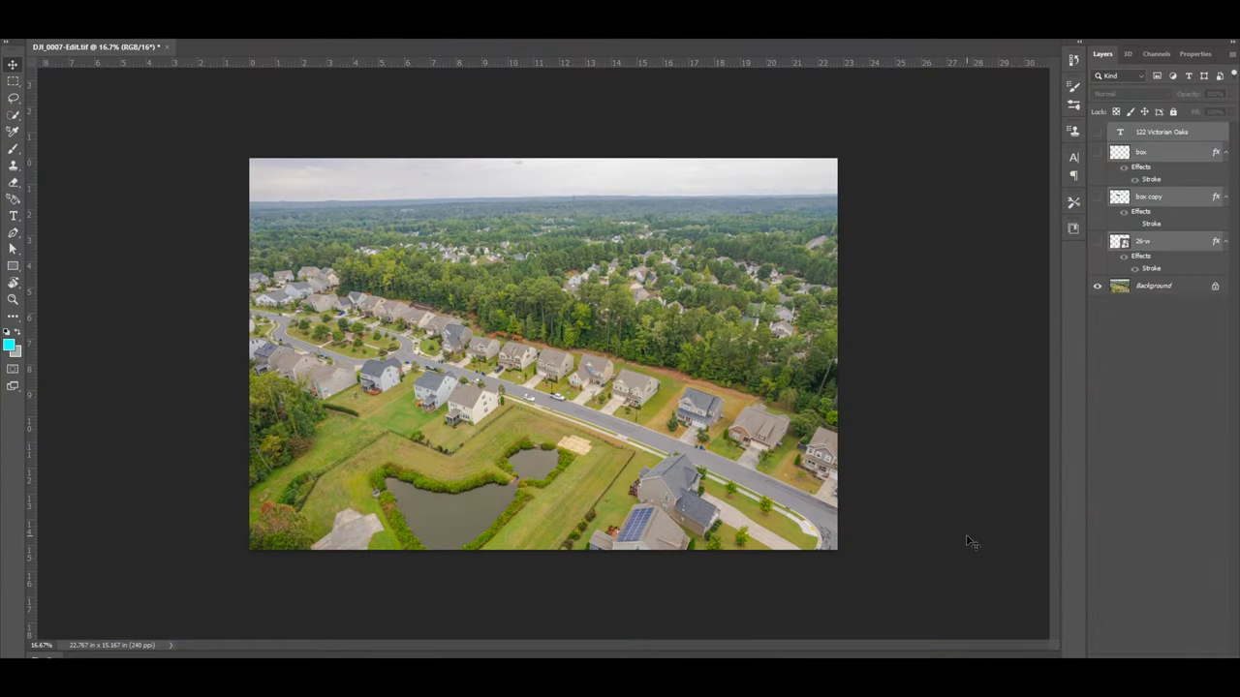
pyautogui.moveTo(895, 532)
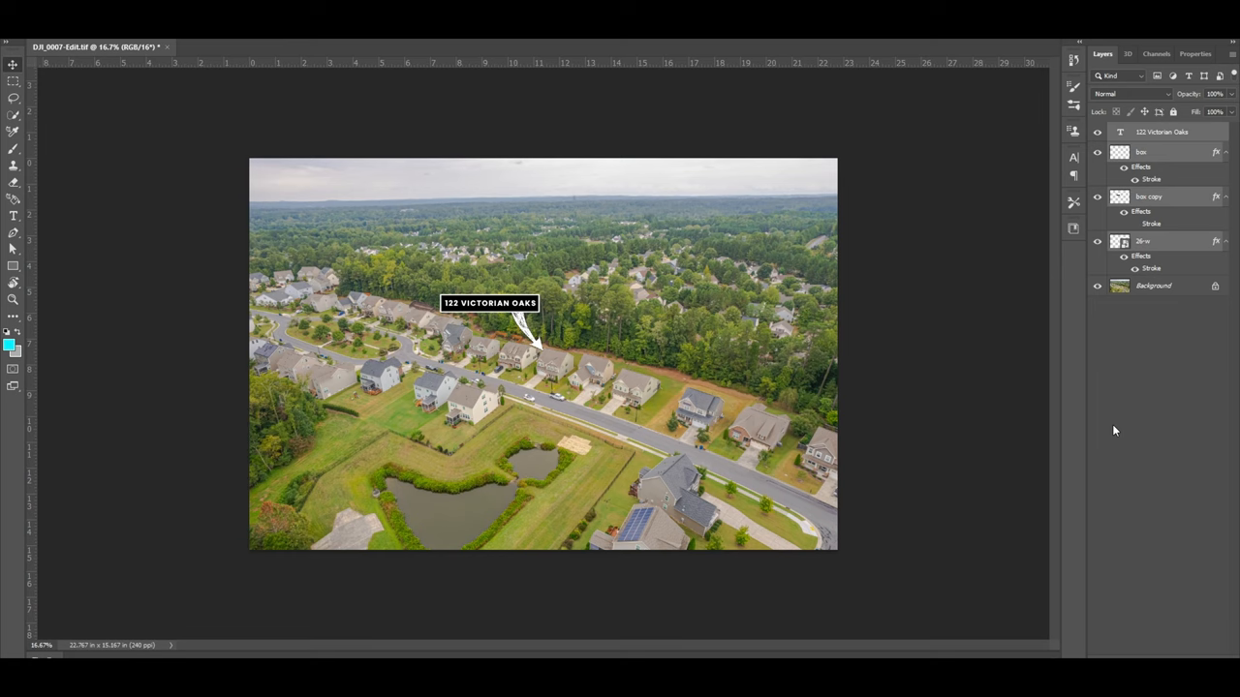
pyautogui.moveTo(651, 405)
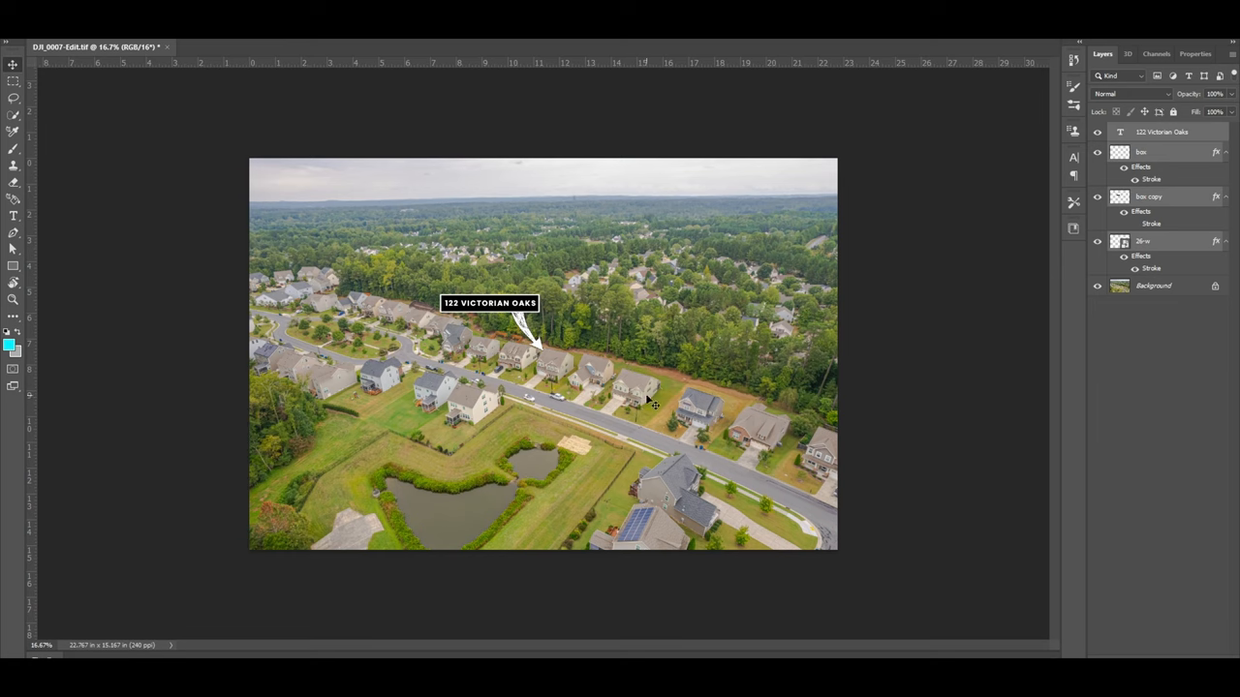
pyautogui.moveTo(612, 384)
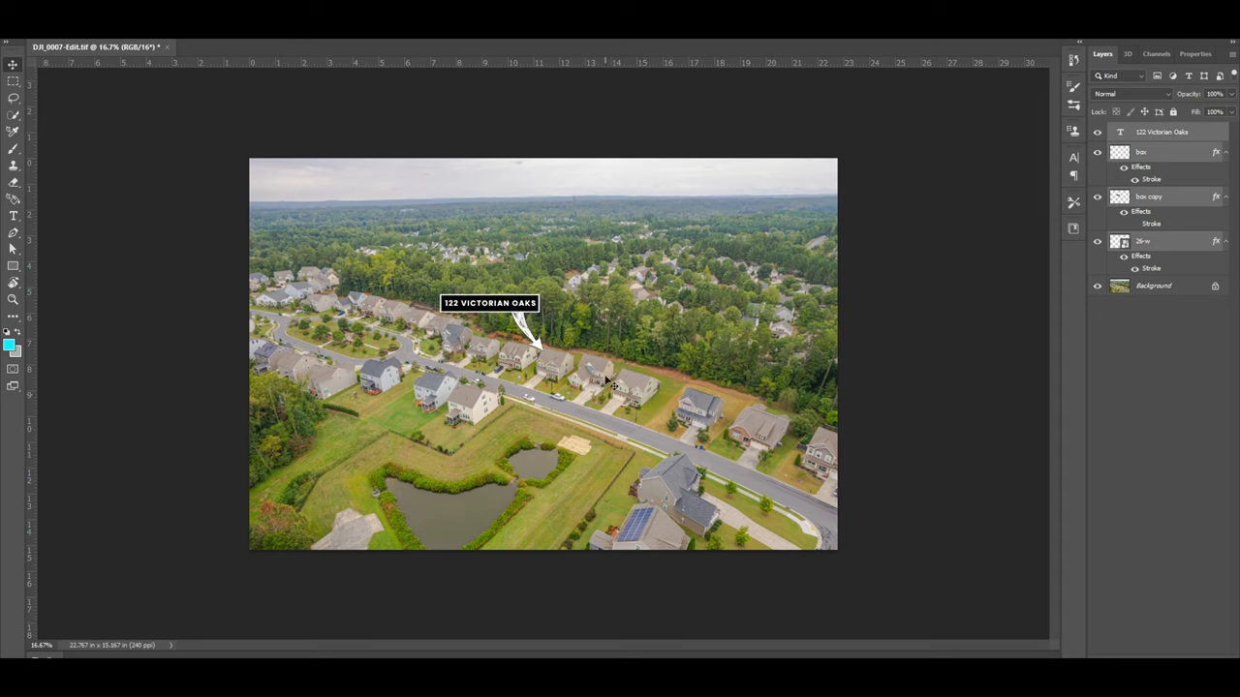
pyautogui.moveTo(678, 445)
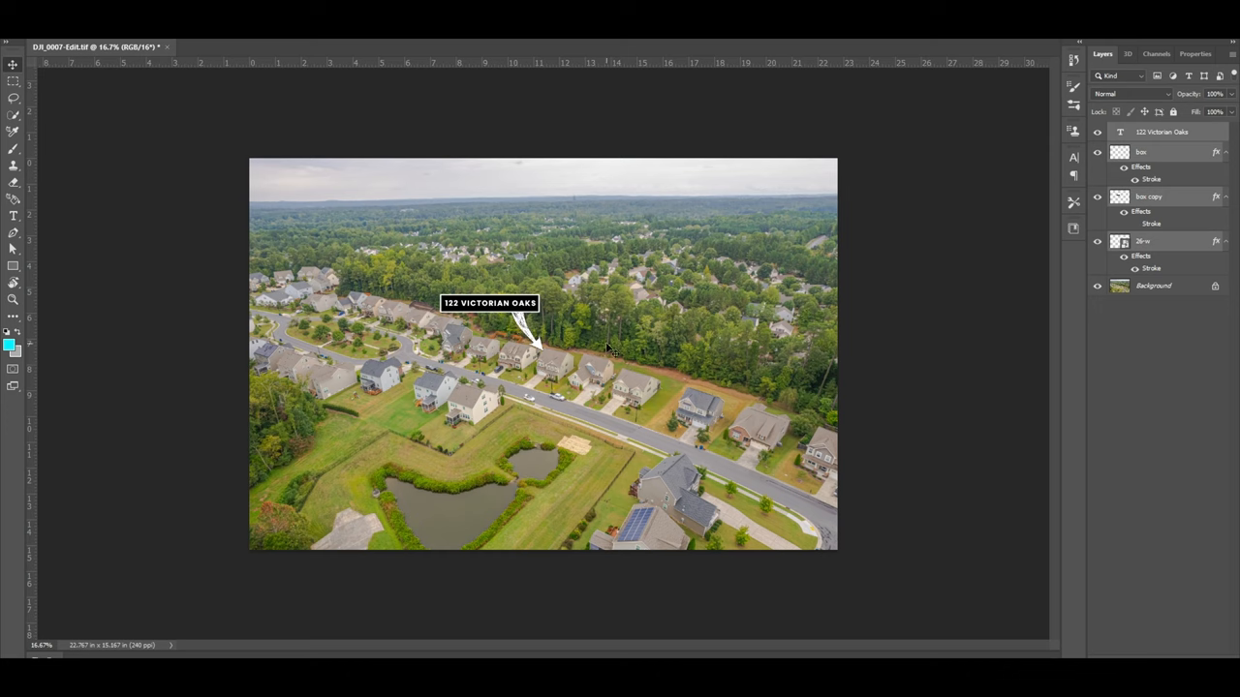
pyautogui.click(1139, 353)
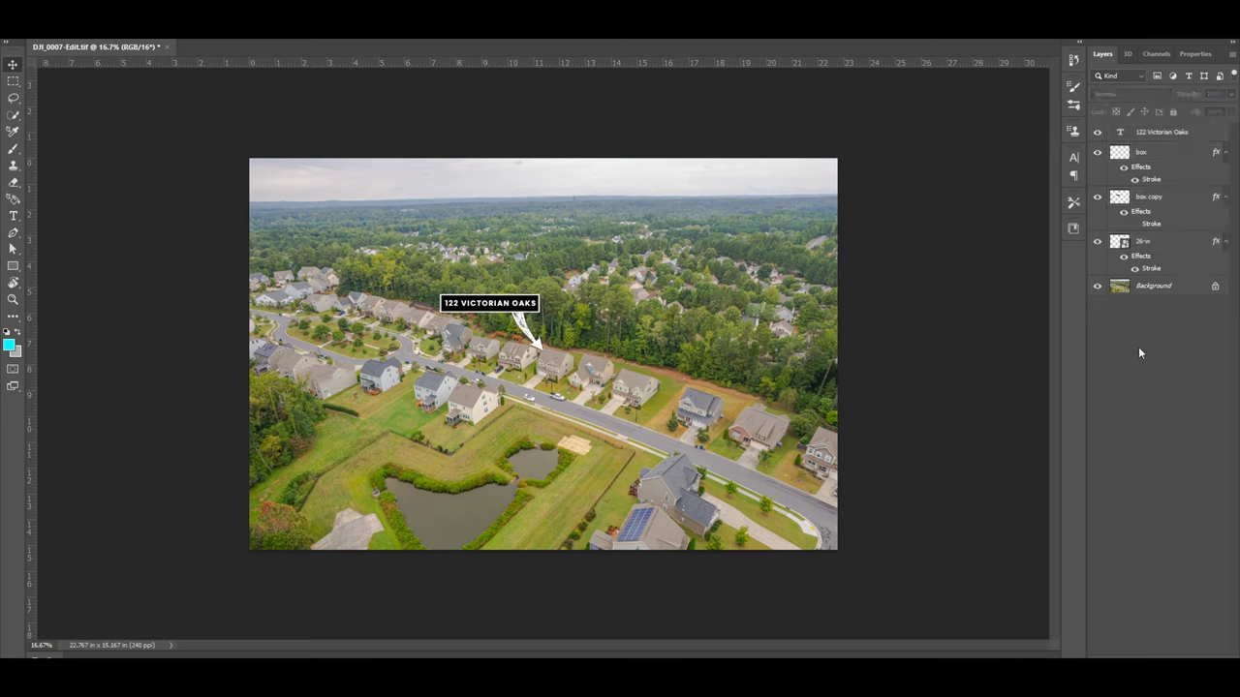
pyautogui.click(1143, 240)
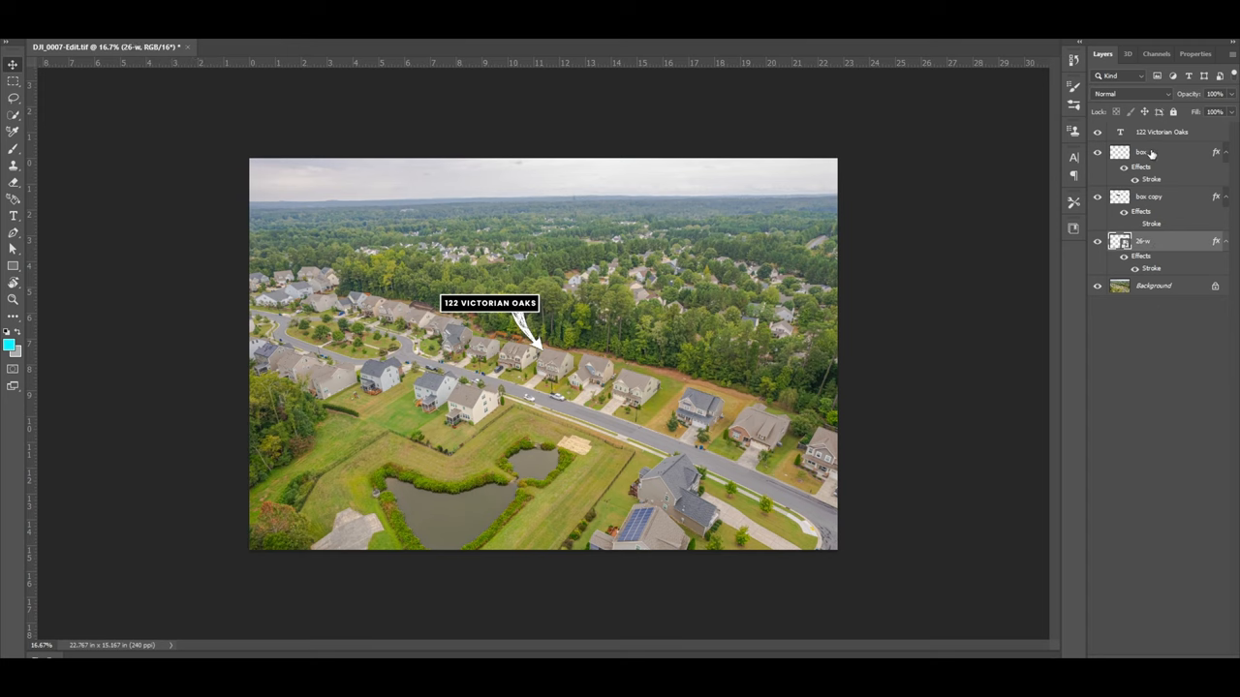
pyautogui.click(1162, 132)
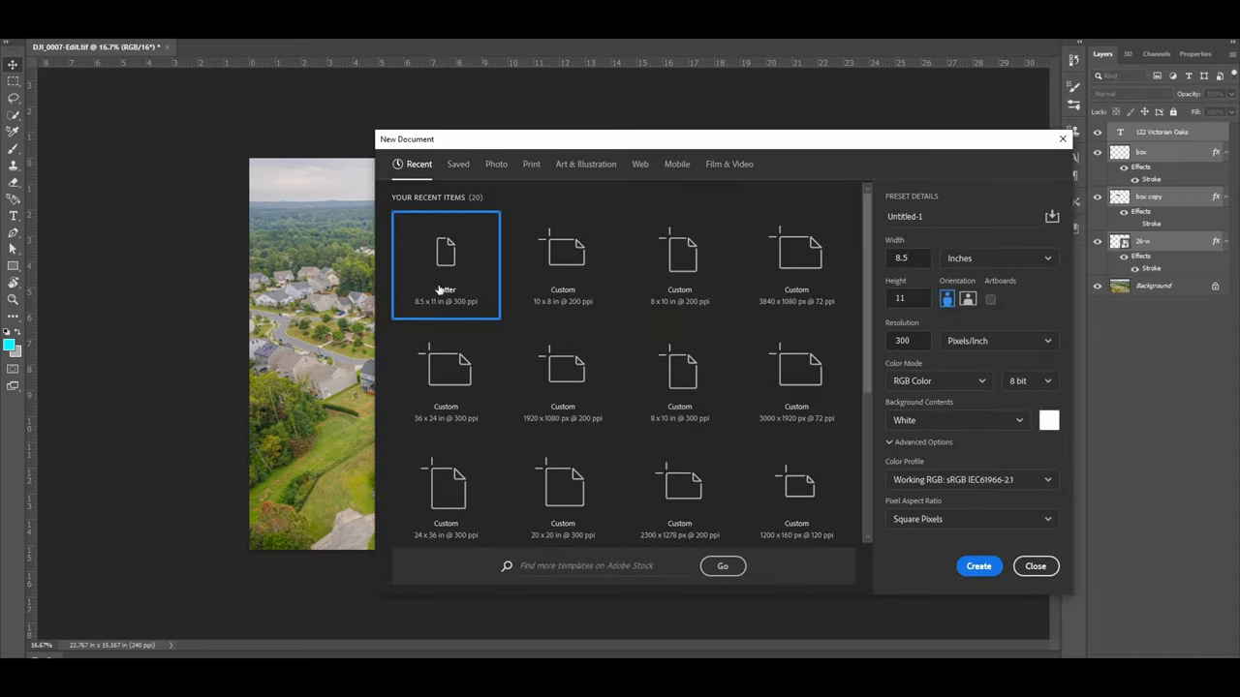
pyautogui.moveTo(562, 262)
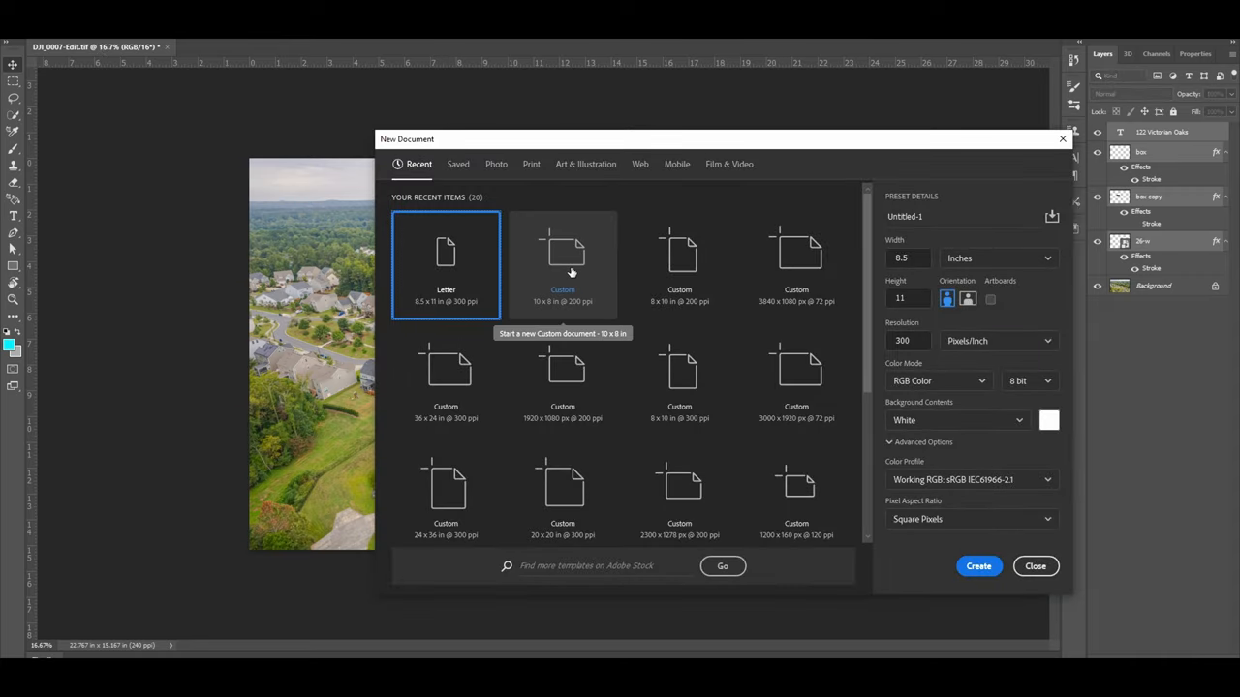
# Step: Create a blank document from the recent 10 × 8 in @ 200 ppi preset
pyautogui.click(562, 263)
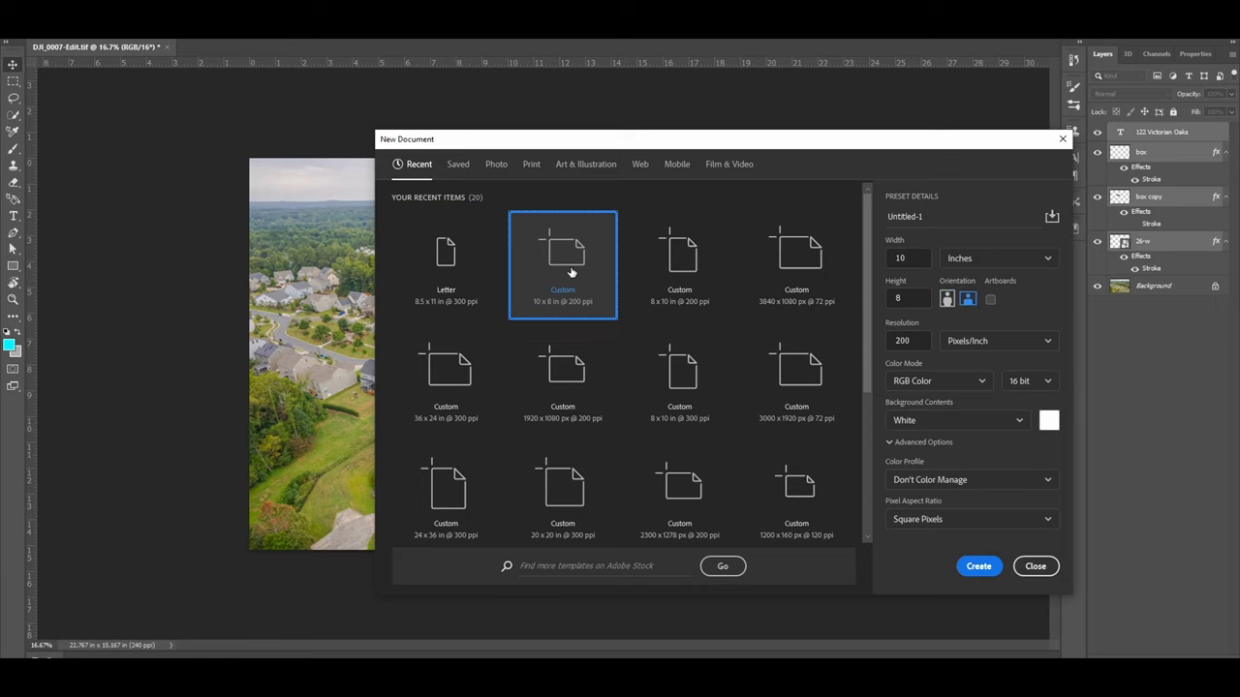
pyautogui.click(978, 566)
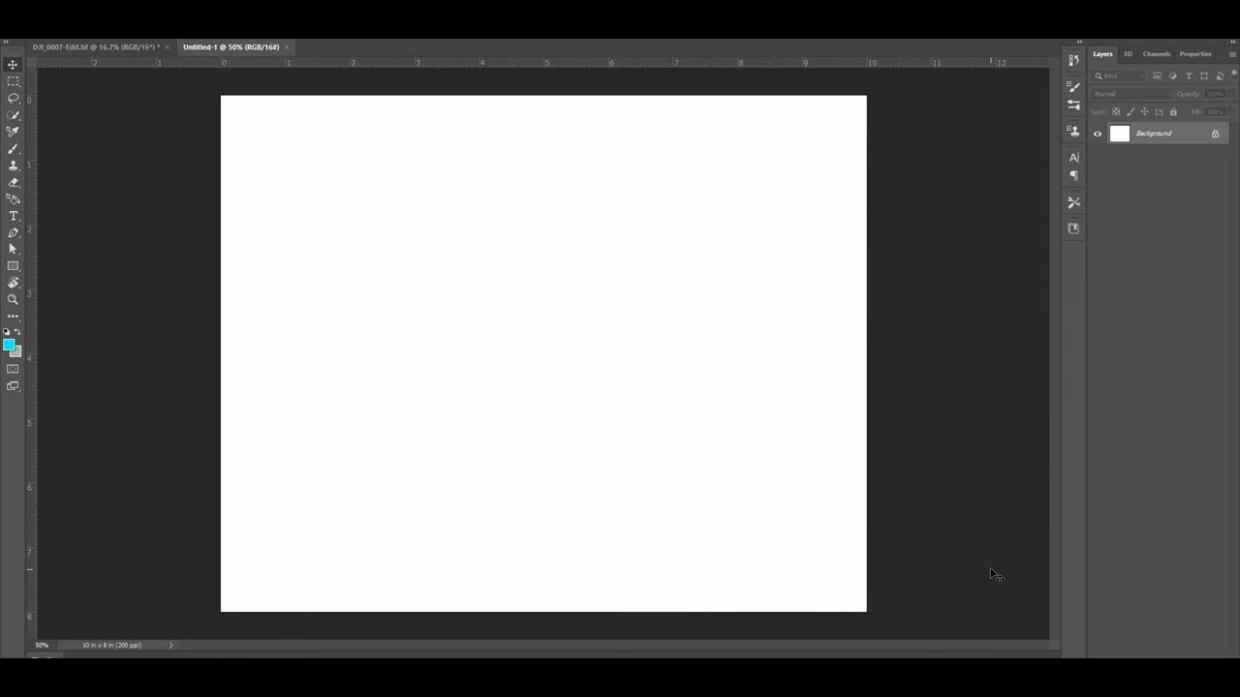
pyautogui.moveTo(481, 318)
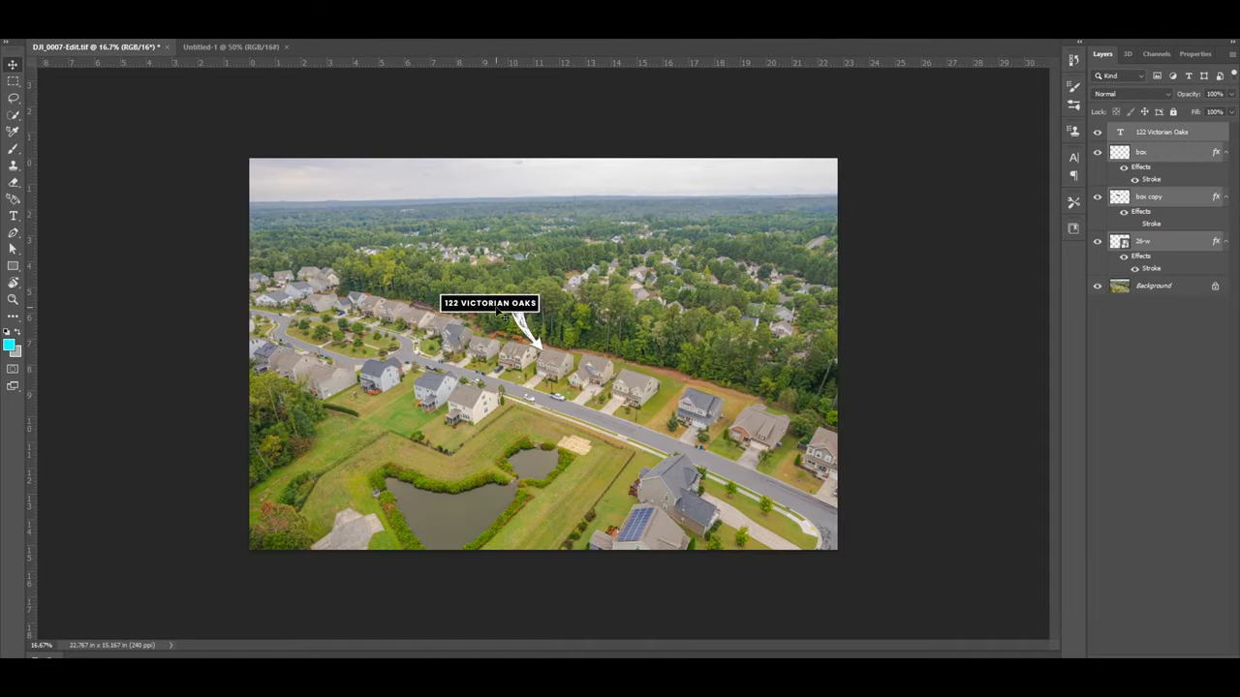
# Step: Drag the selected callout layers onto the Untitled-1 document to copy them there
pyautogui.moveTo(488, 302); pyautogui.dragTo(442, 228)
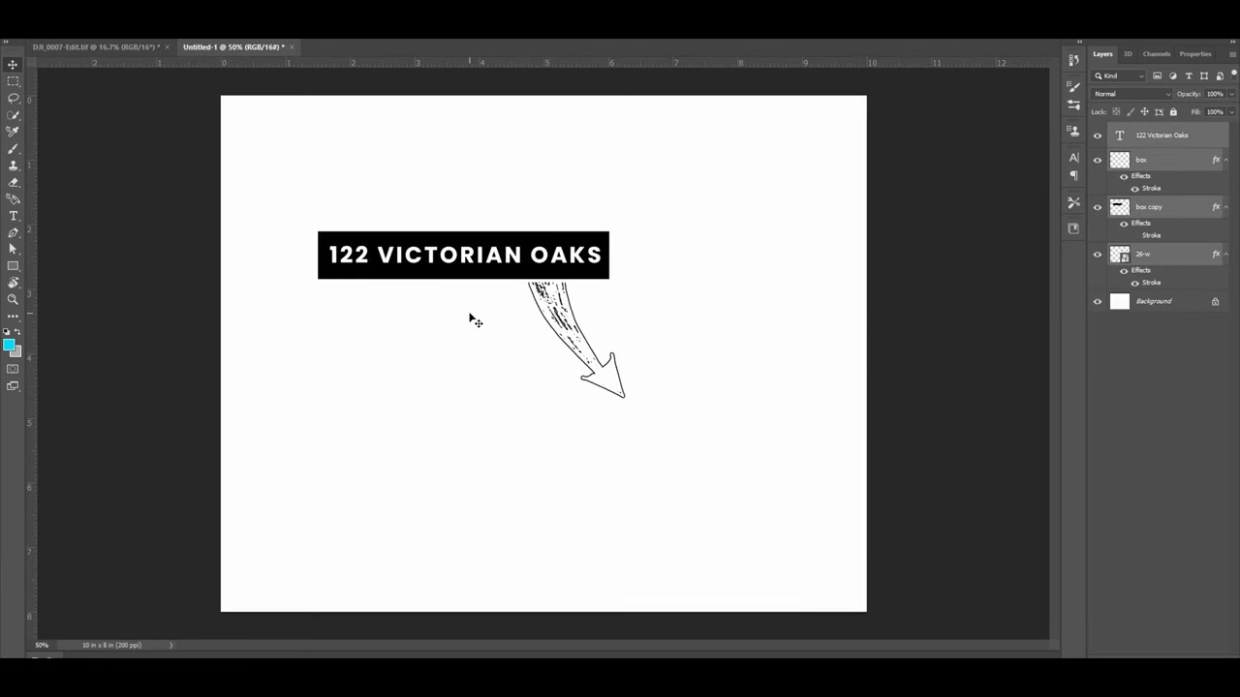
pyautogui.moveTo(620, 397)
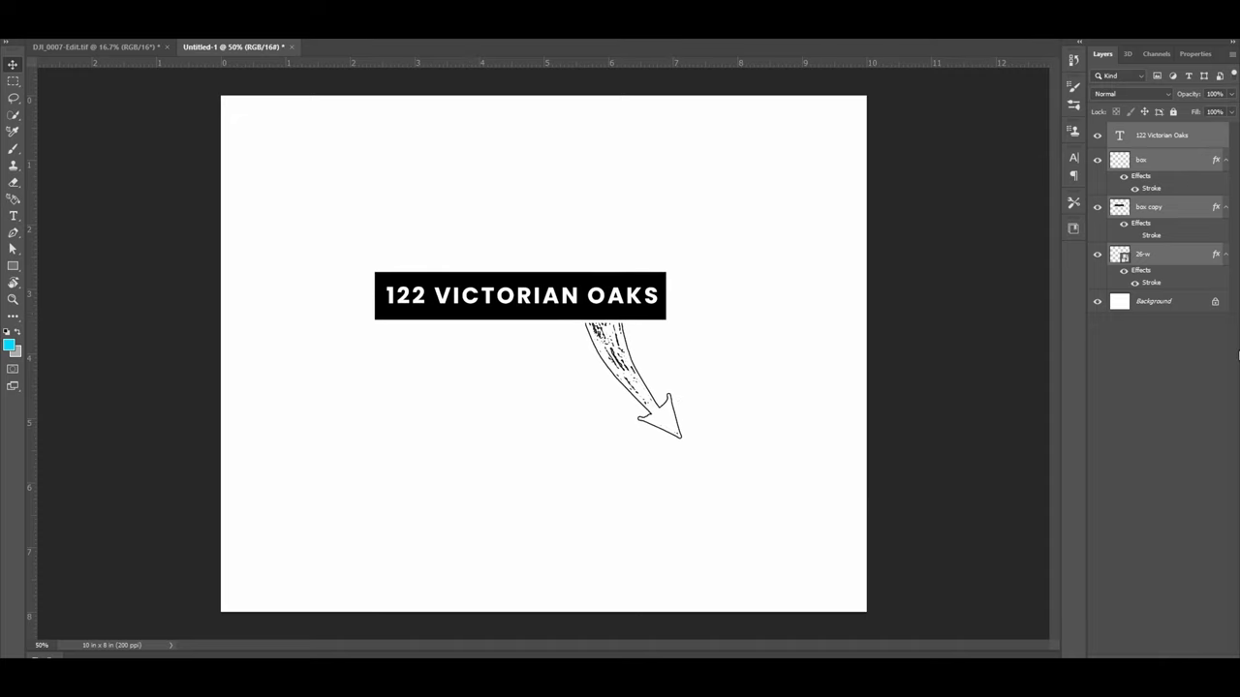
pyautogui.moveTo(1125, 364)
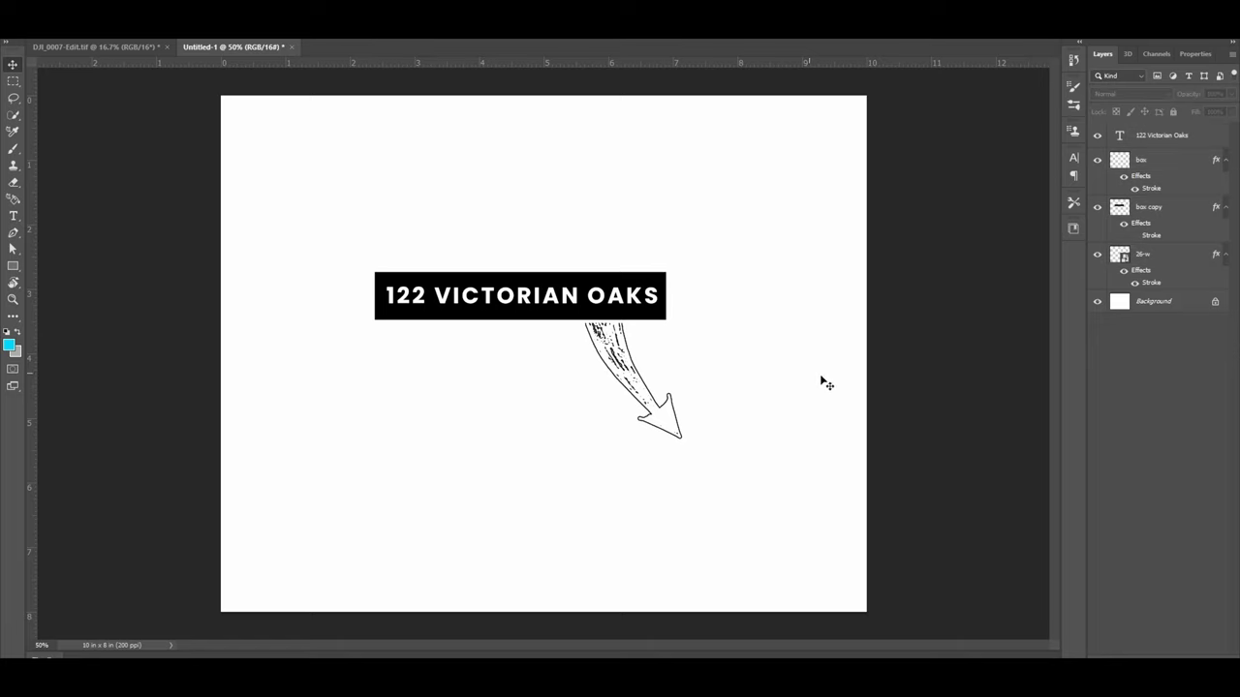
# Step: Unlock and delete the white Background layer, then nudge the callout slightly lower on transparency
pyautogui.click(1153, 302)
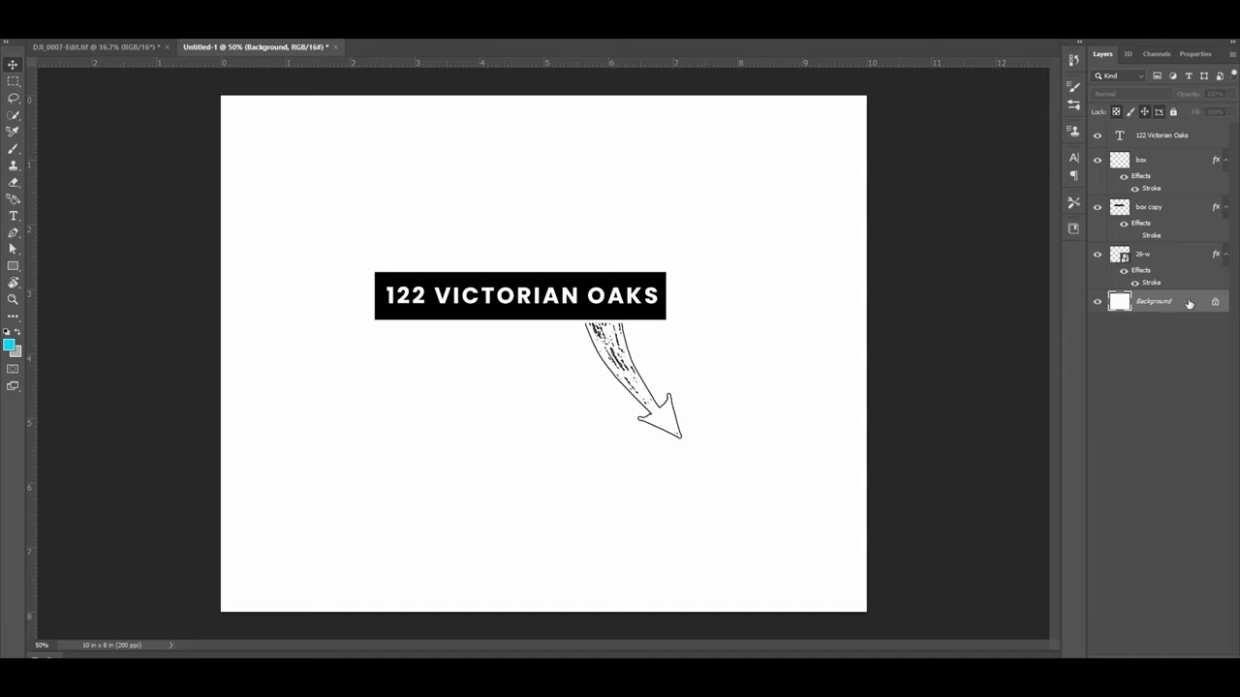
pyautogui.moveTo(1211, 307)
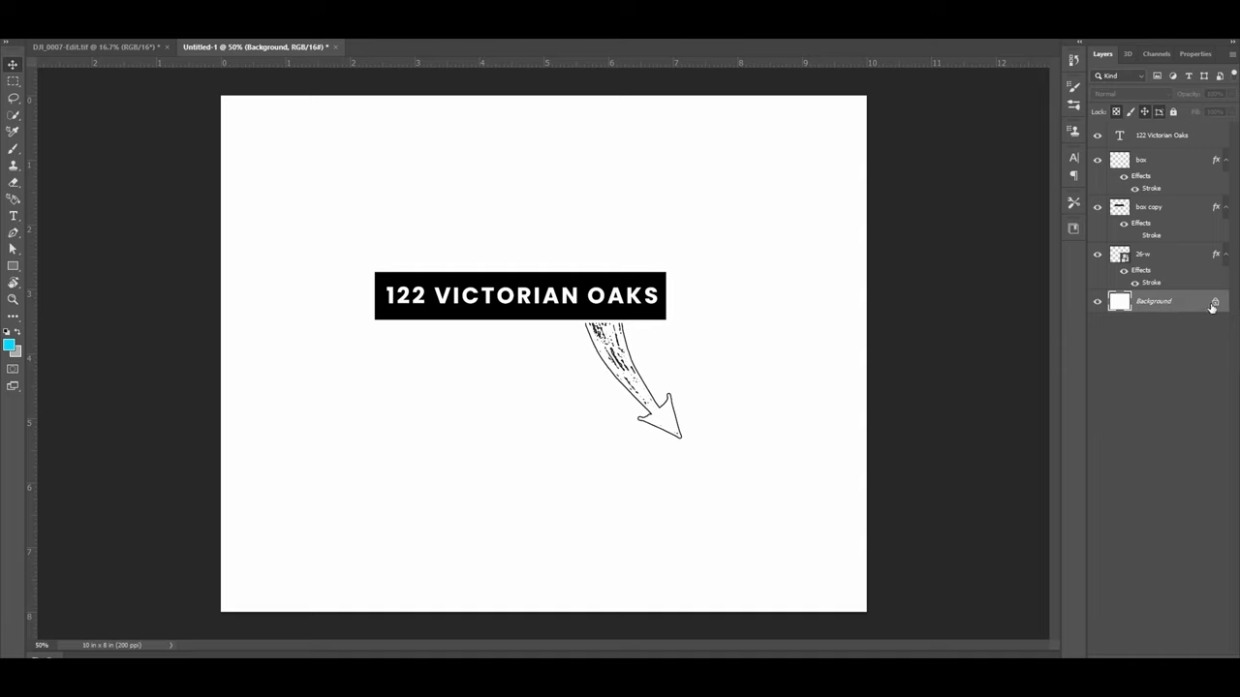
pyautogui.doubleClick(1213, 302)
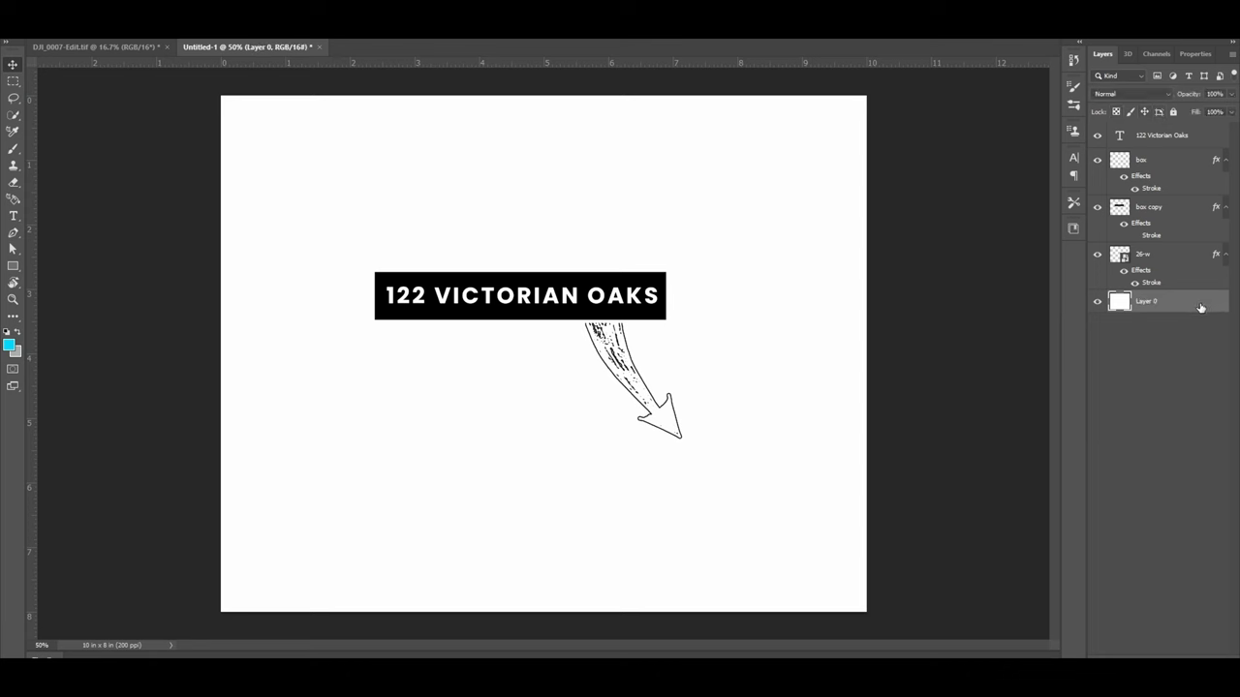
pyautogui.click(1097, 302)
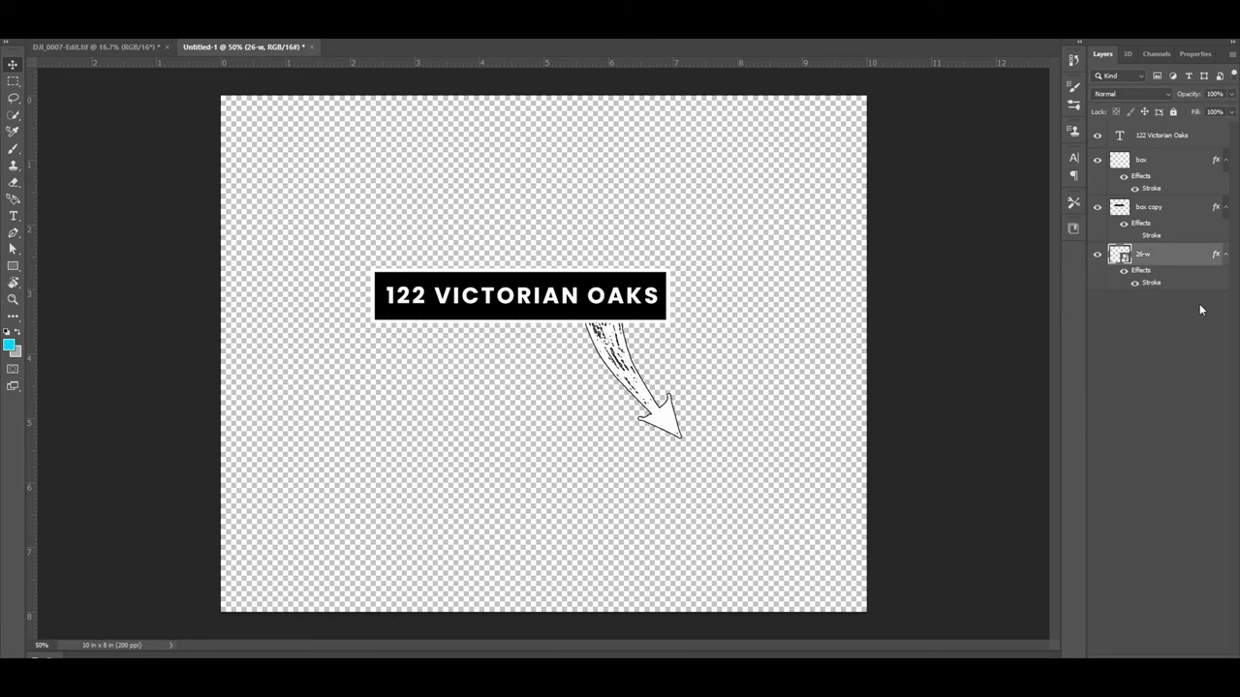
pyautogui.moveTo(500, 198); pyautogui.dragTo(678, 436)
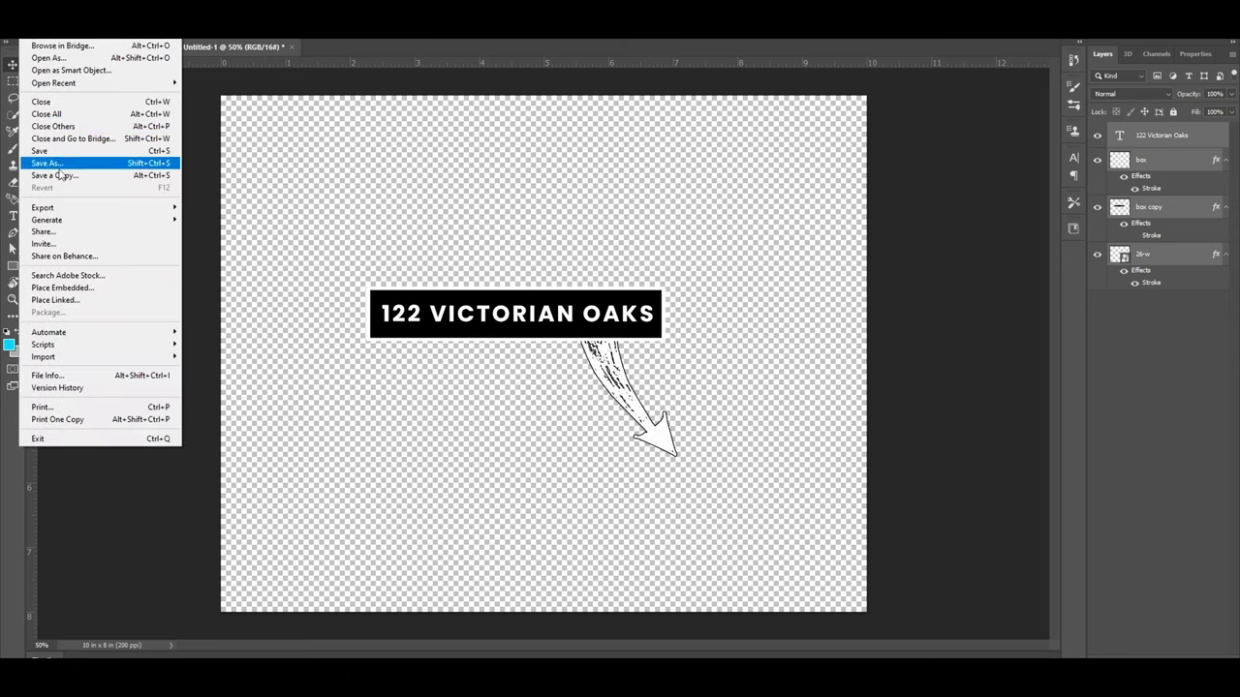
pyautogui.moveTo(42, 208)
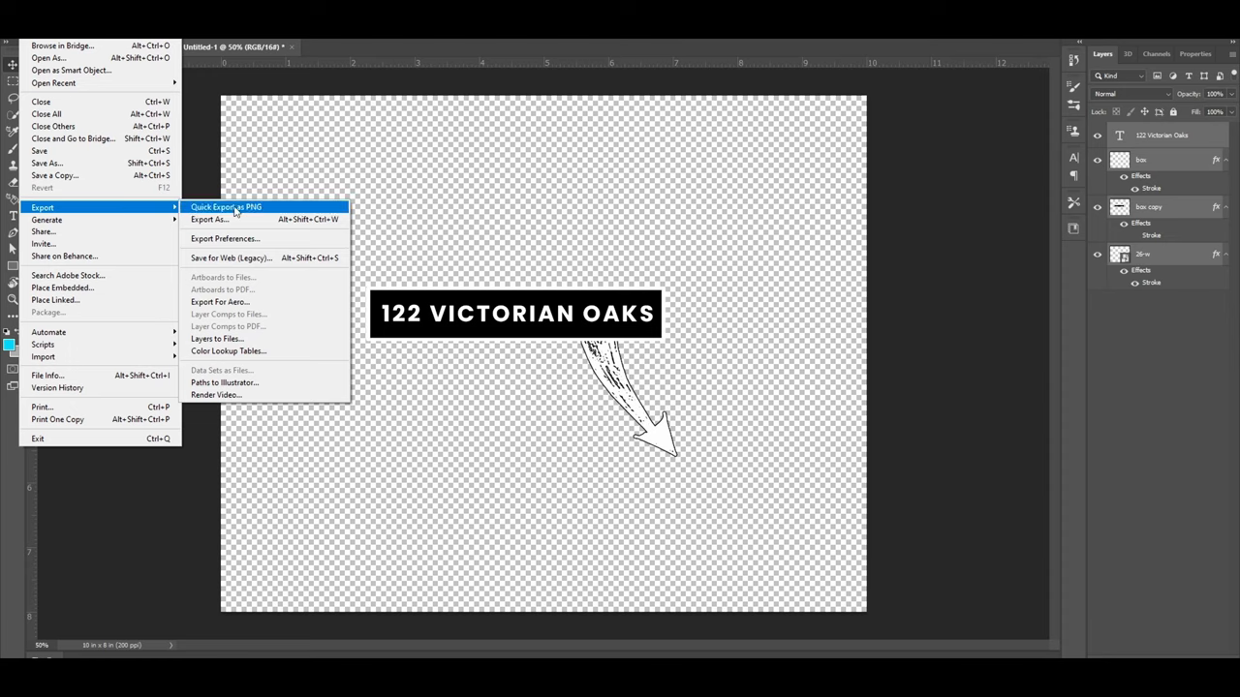
# Step: Save the callout as a PNG named 122 Victoria on the Desktop
pyautogui.click(225, 206)
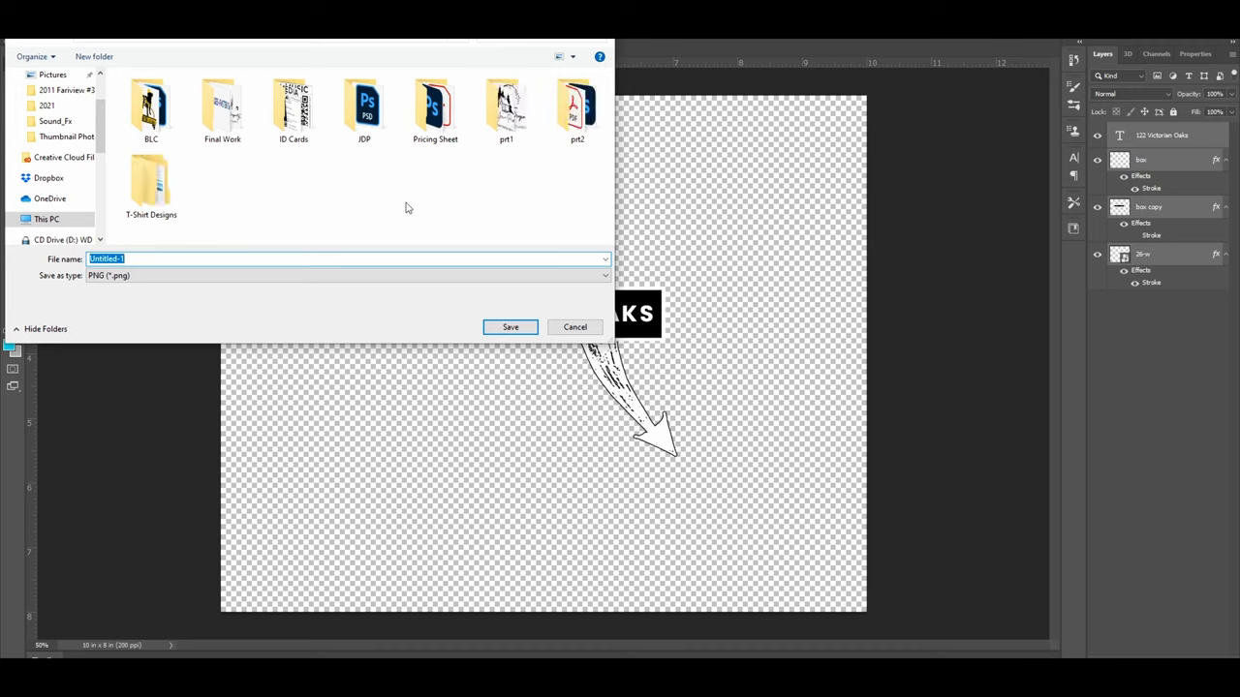
pyautogui.moveTo(393, 221)
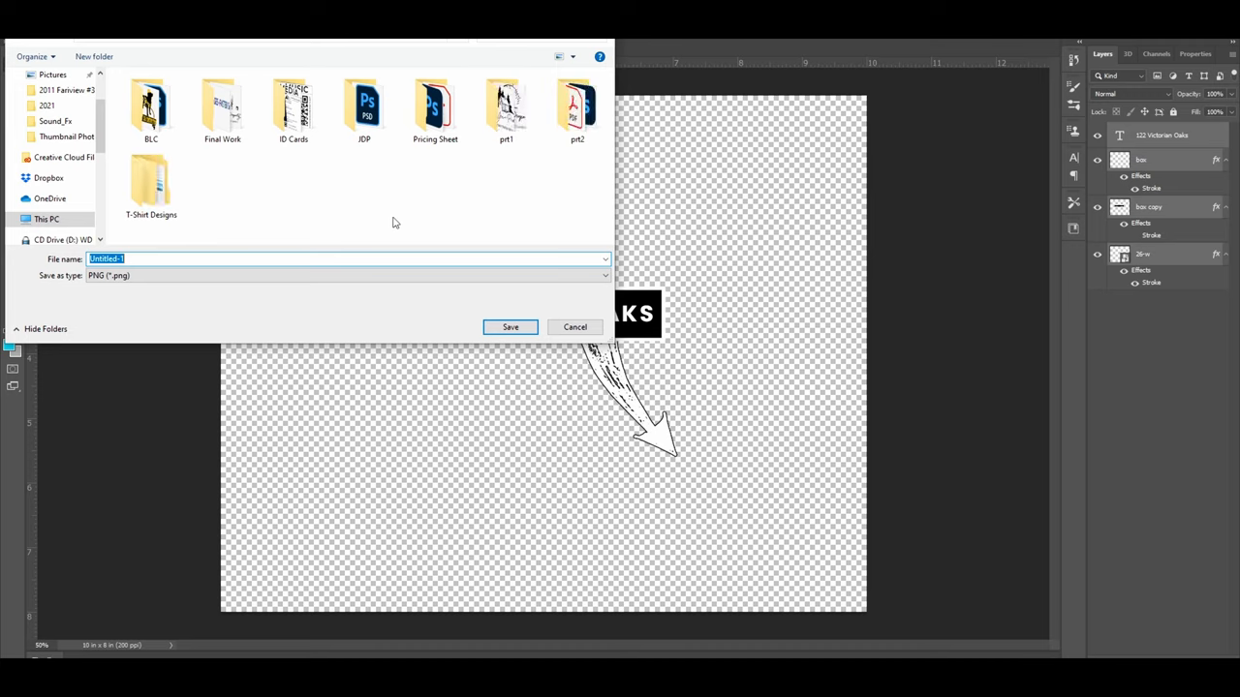
pyautogui.write('123')
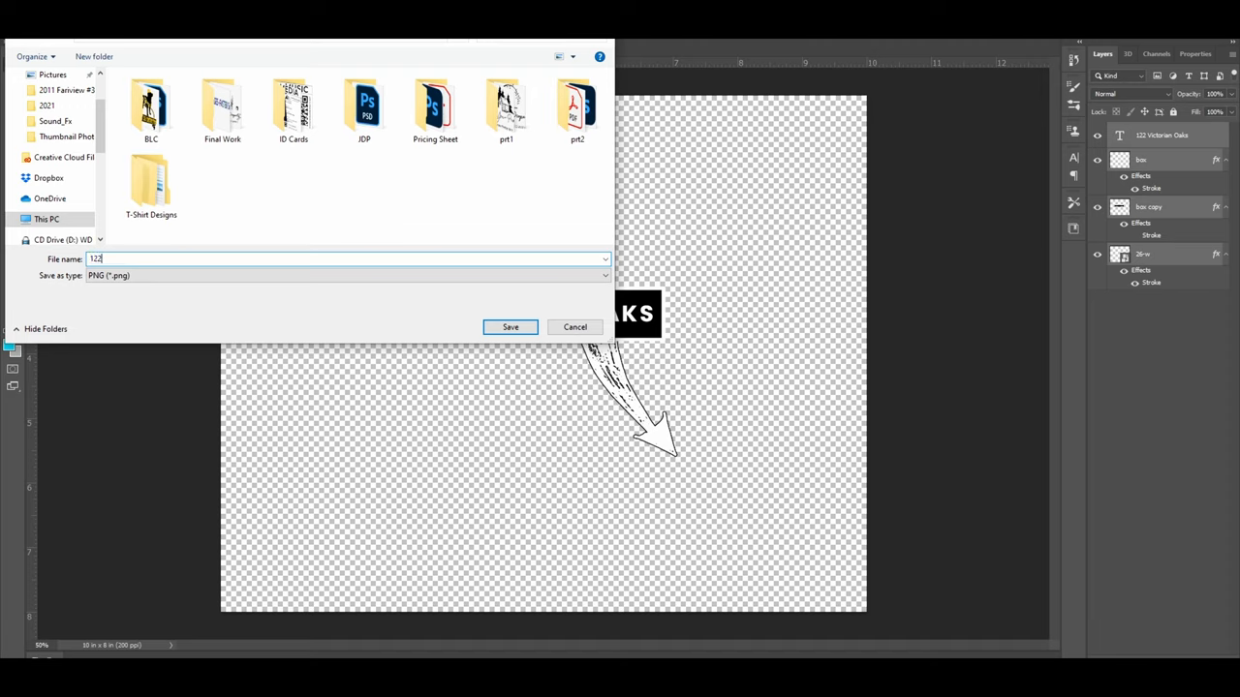
pyautogui.write('Victoria')
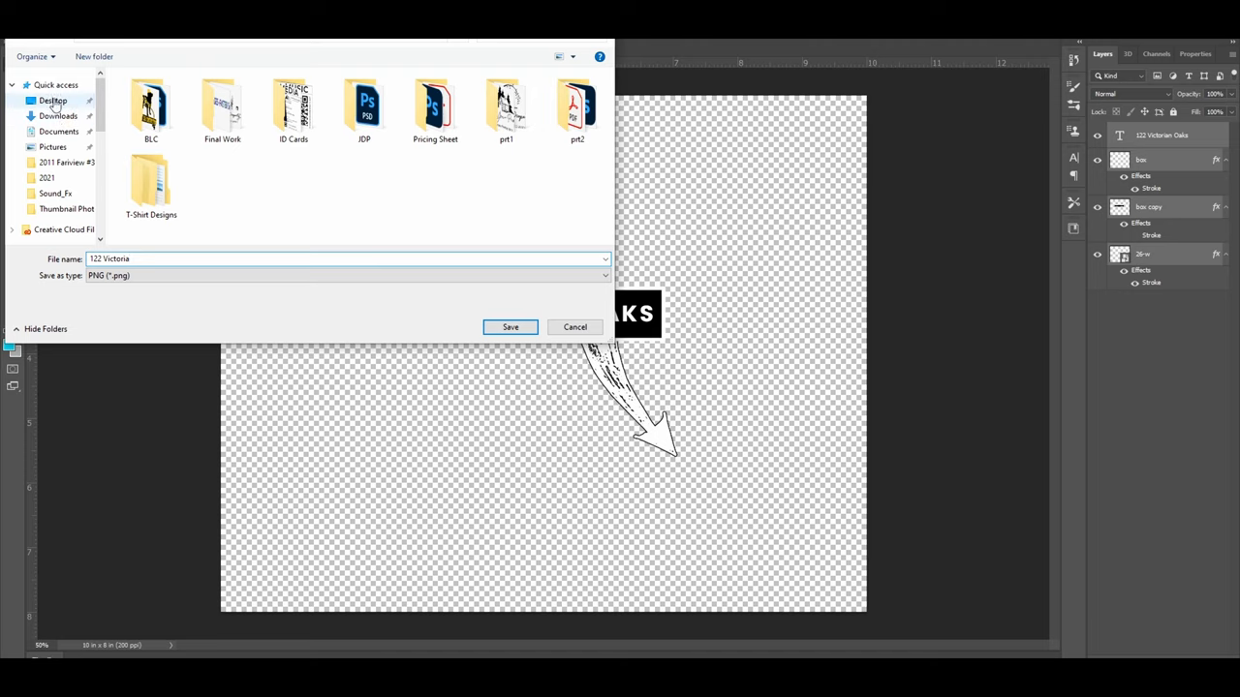
pyautogui.click(53, 101)
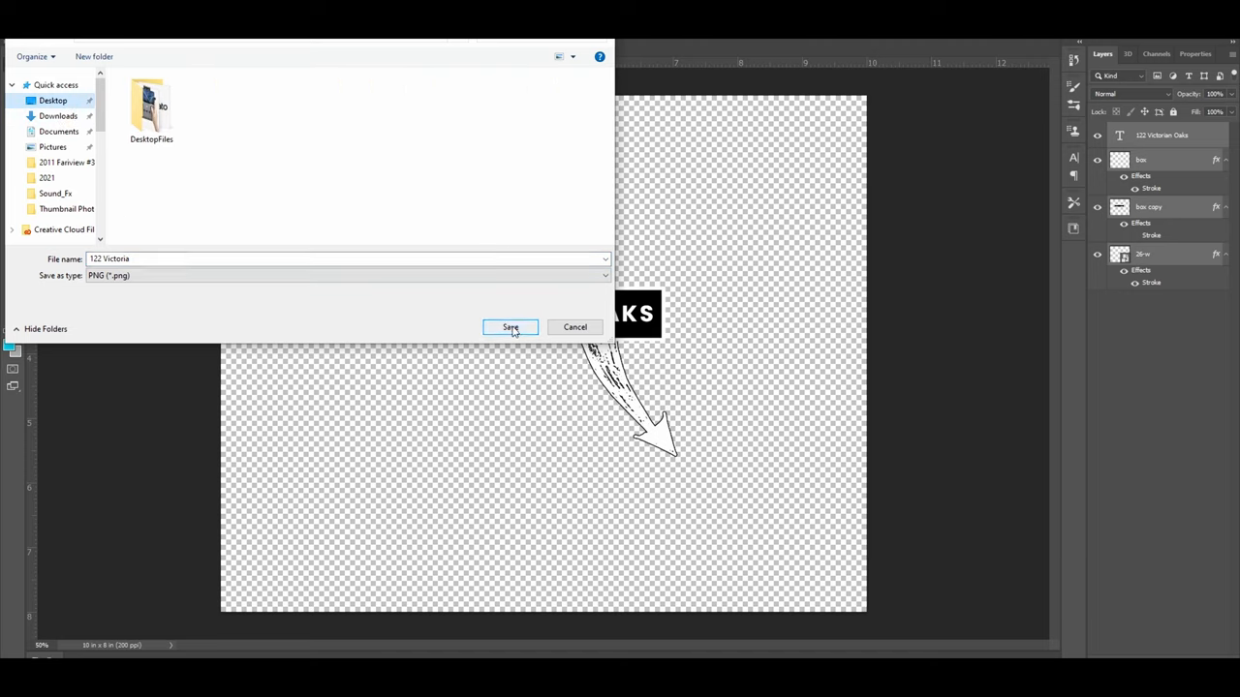
pyautogui.click(511, 327)
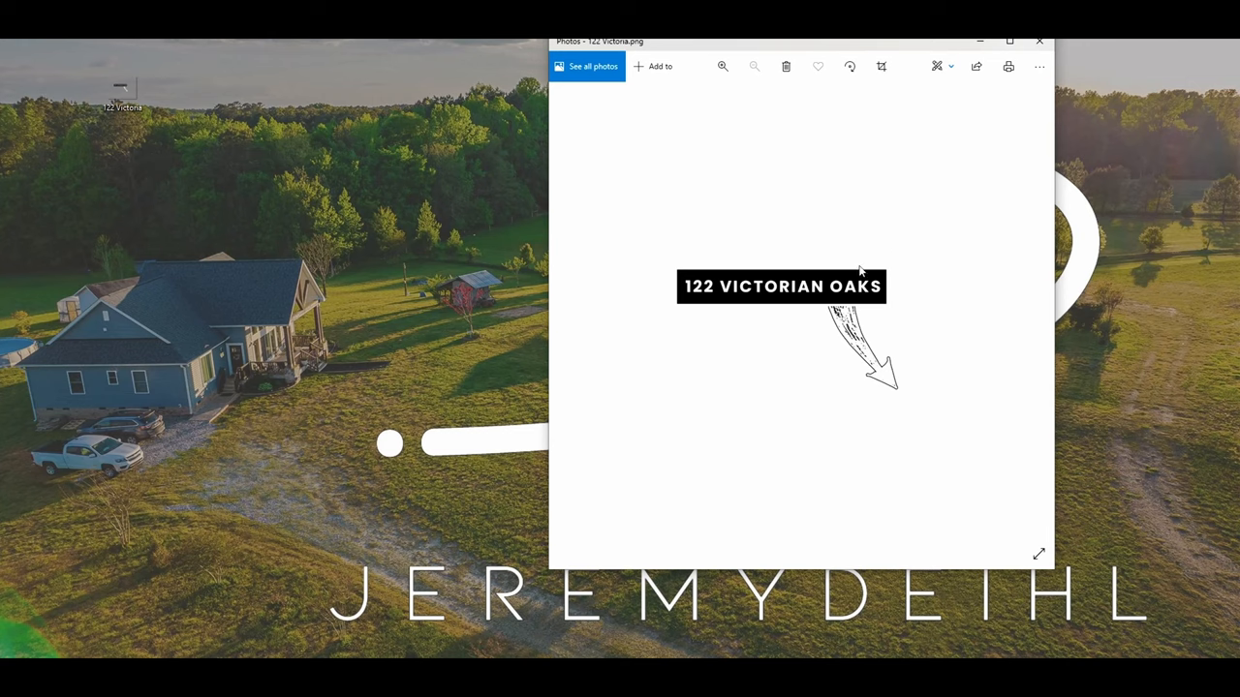
pyautogui.moveTo(1038, 47)
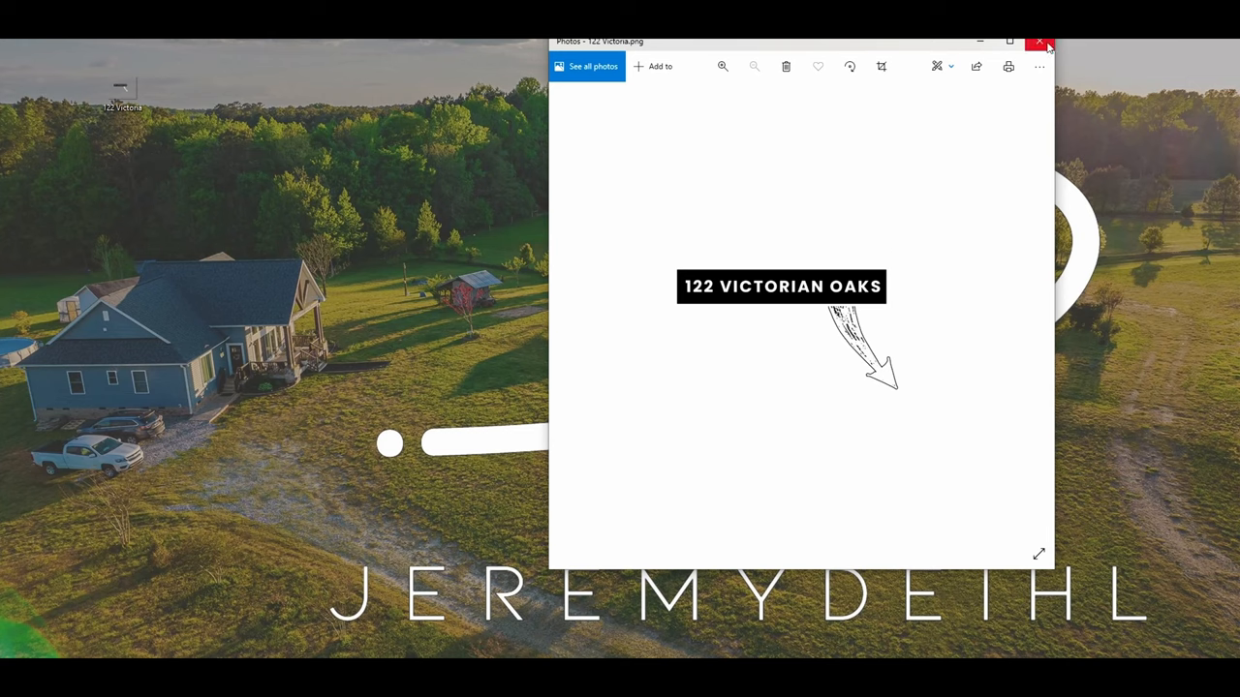
# Step: Close the Photos preview of 122 Victoria.png after checking it
pyautogui.click(1038, 43)
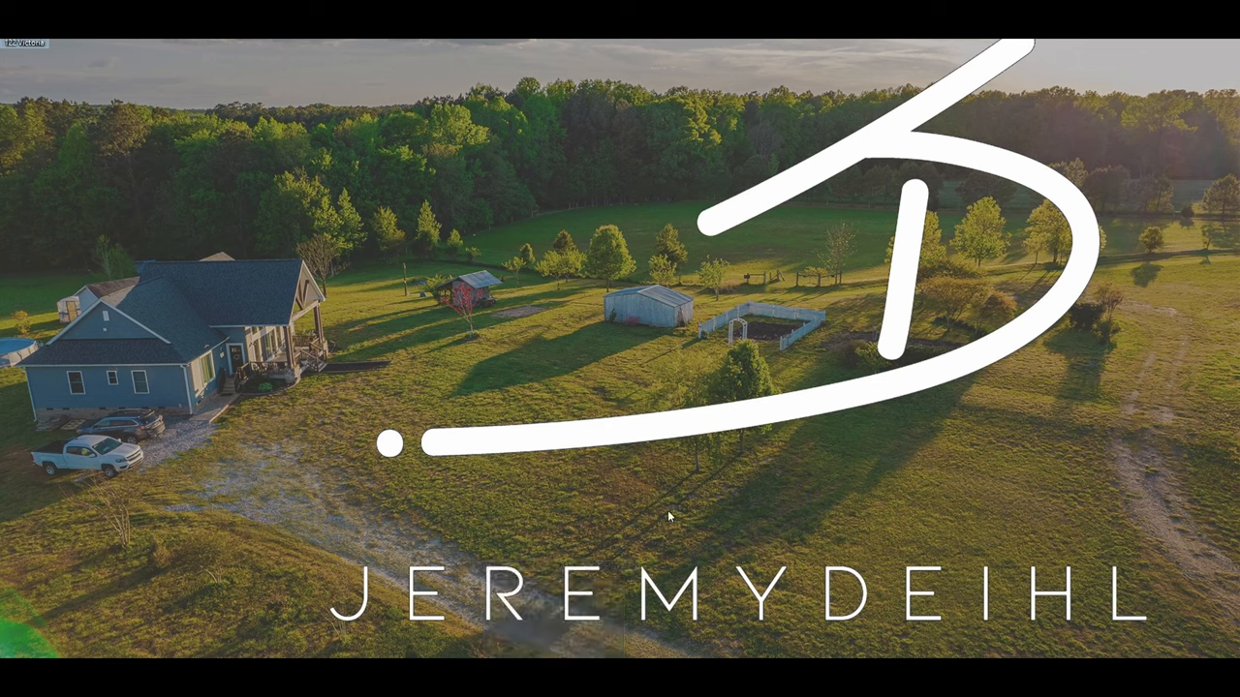
pyautogui.moveTo(94, 74)
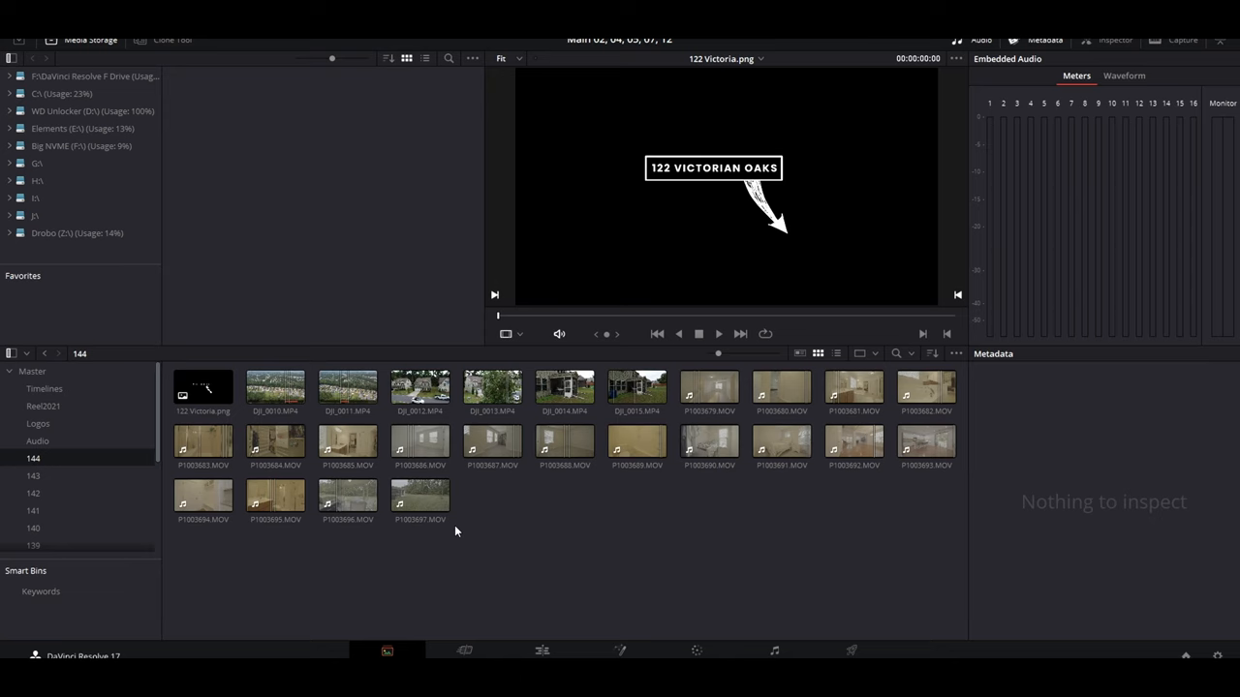
# Step: Preview the imported 122 Victoria.png in the media pool and move to the Edit page
pyautogui.click(492, 390)
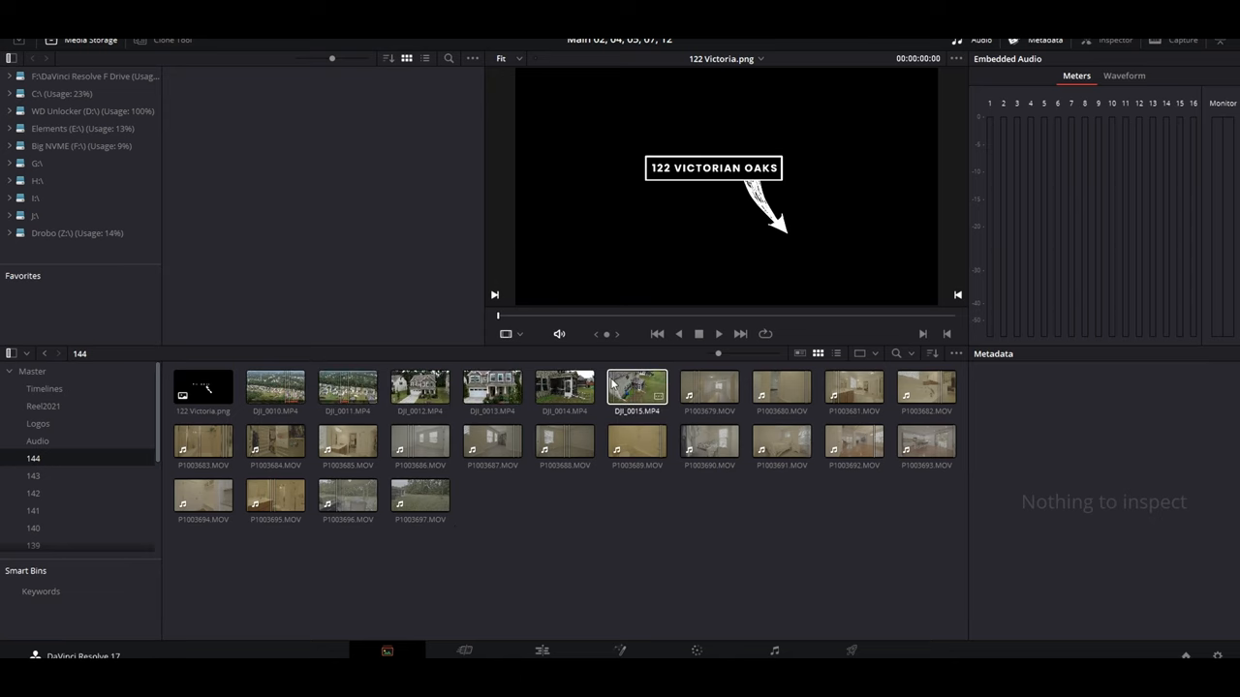
pyautogui.click(347, 388)
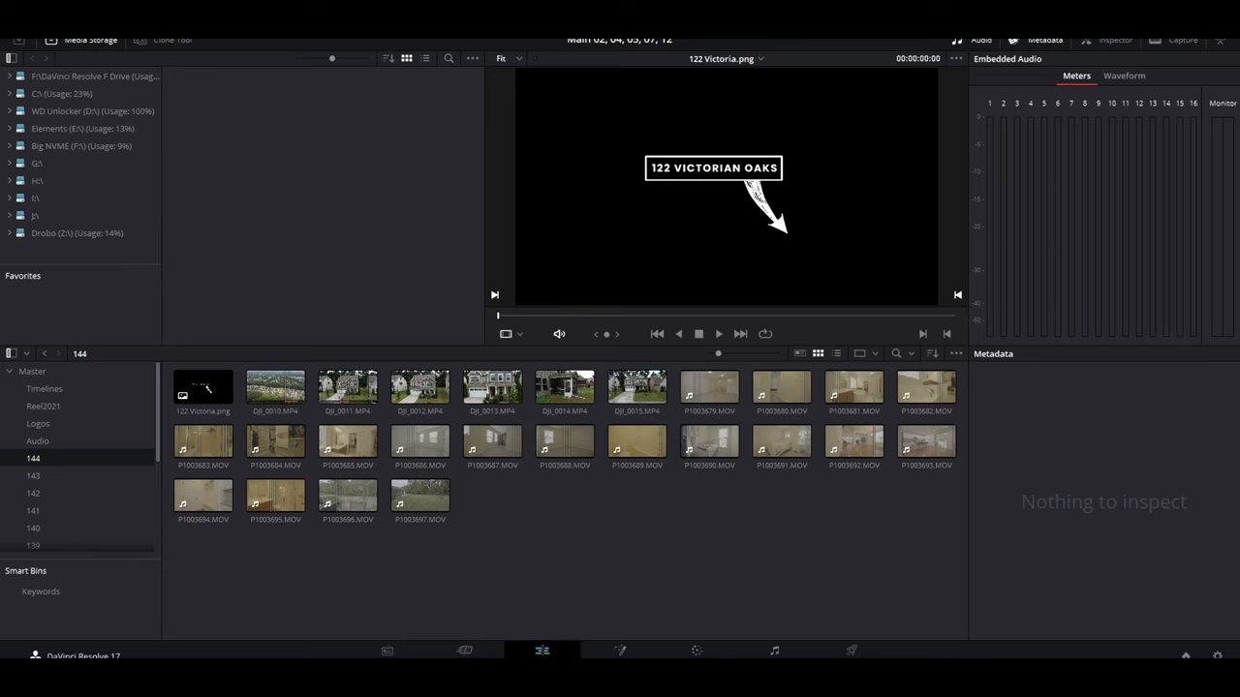
pyautogui.click(543, 651)
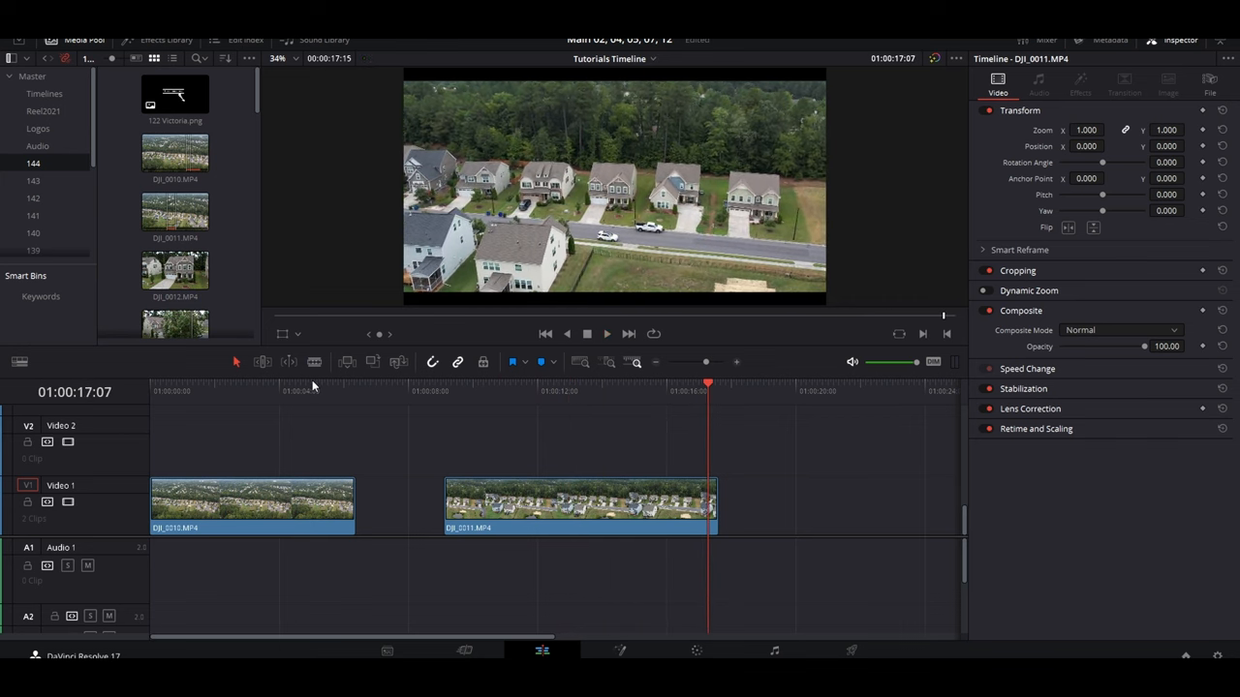
# Step: Position the playhead at the start and place 122 Victoria.png on Video 2 above DJI_0010
pyautogui.click(702, 384)
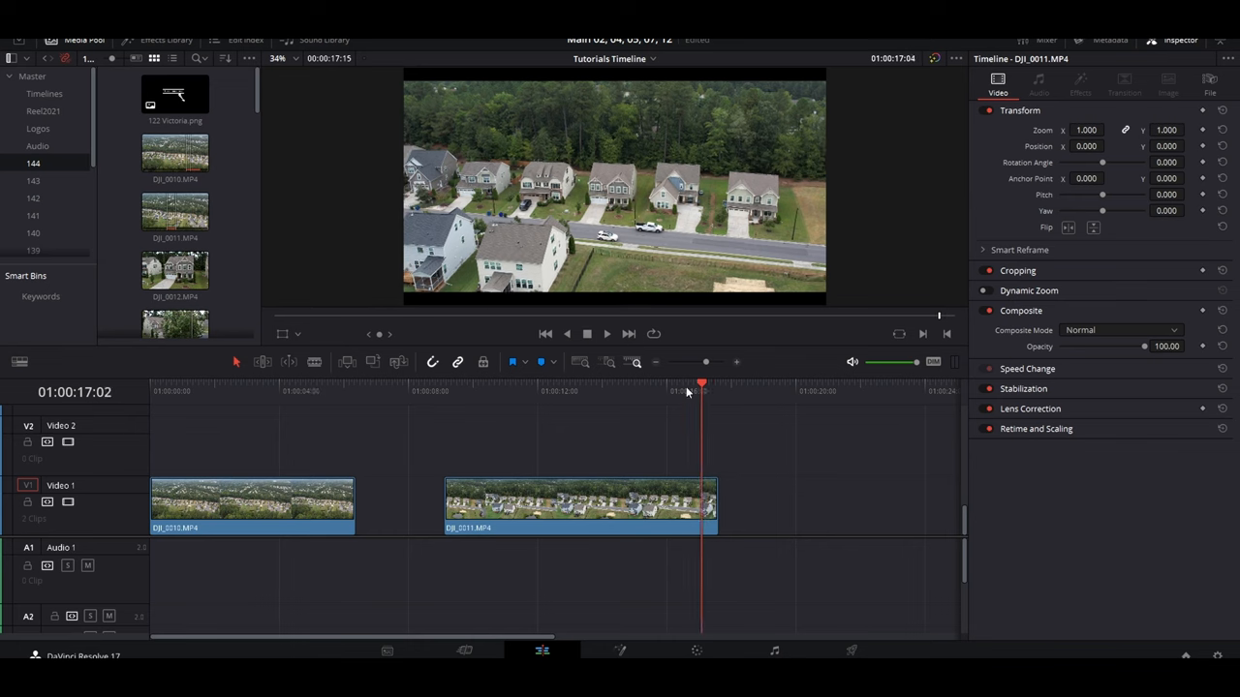
pyautogui.click(240, 391)
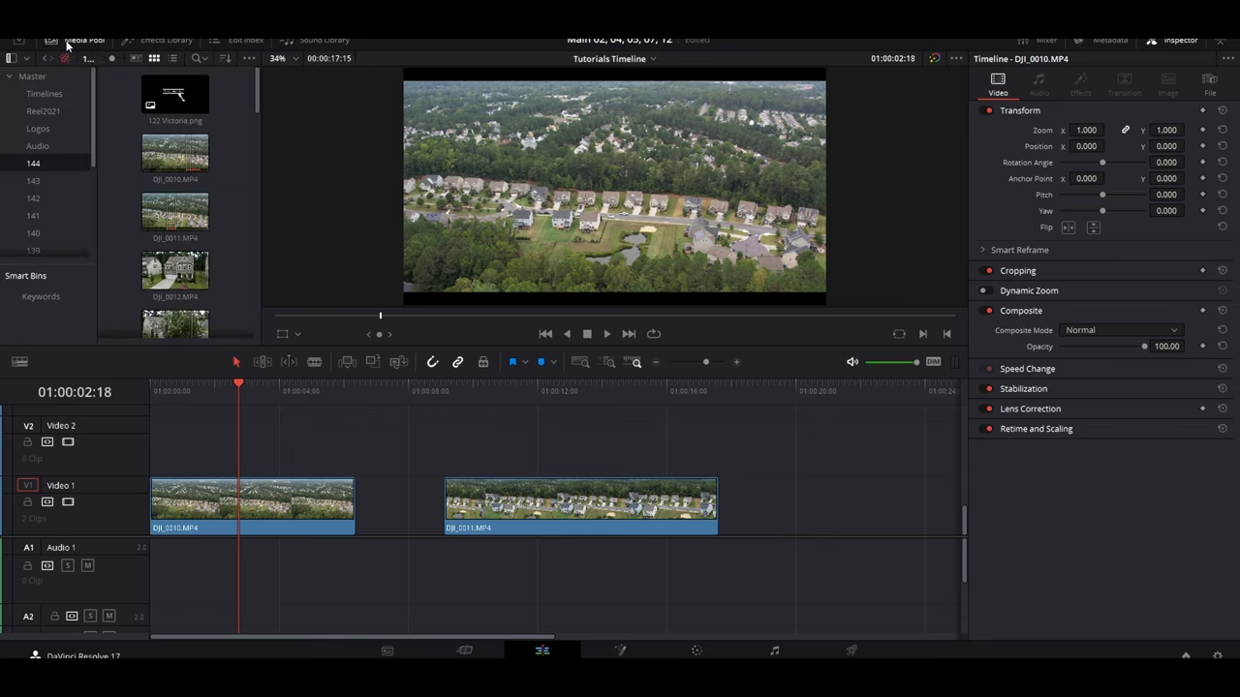
pyautogui.click(174, 97)
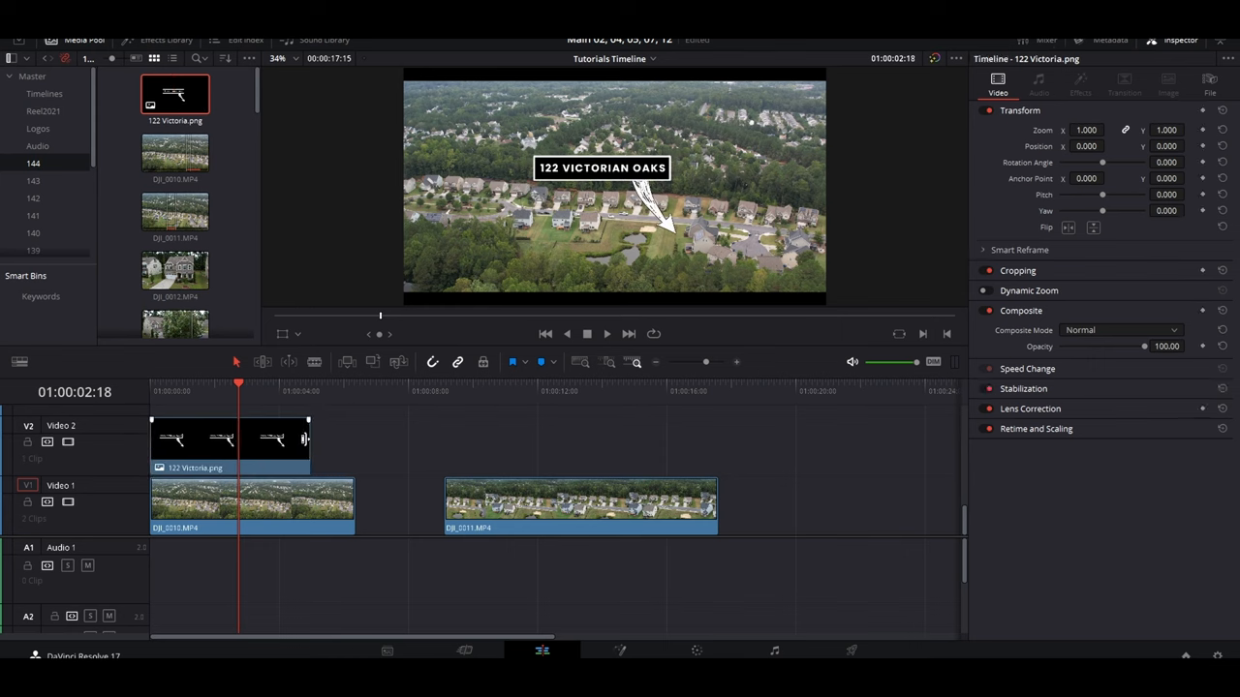
# Step: Extend the label to the end of DJI_0010 and lower its Transform Zoom to 0.790
pyautogui.moveTo(306, 442); pyautogui.dragTo(353, 442)
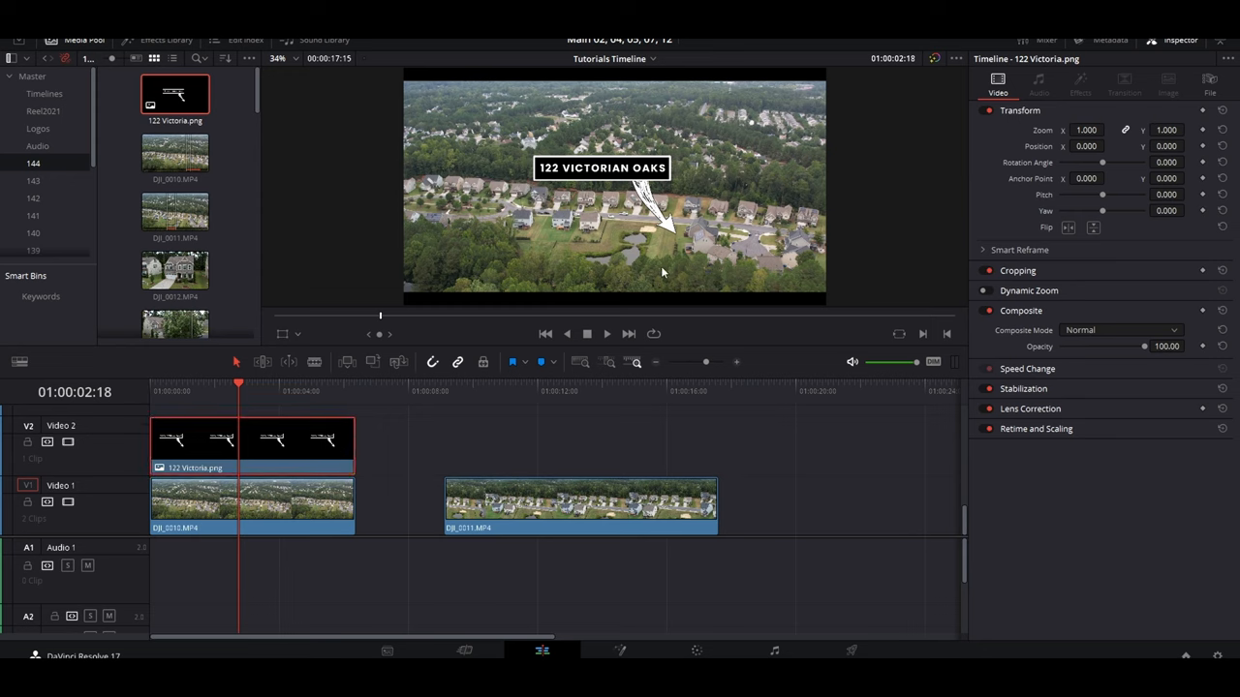
pyautogui.click(252, 445)
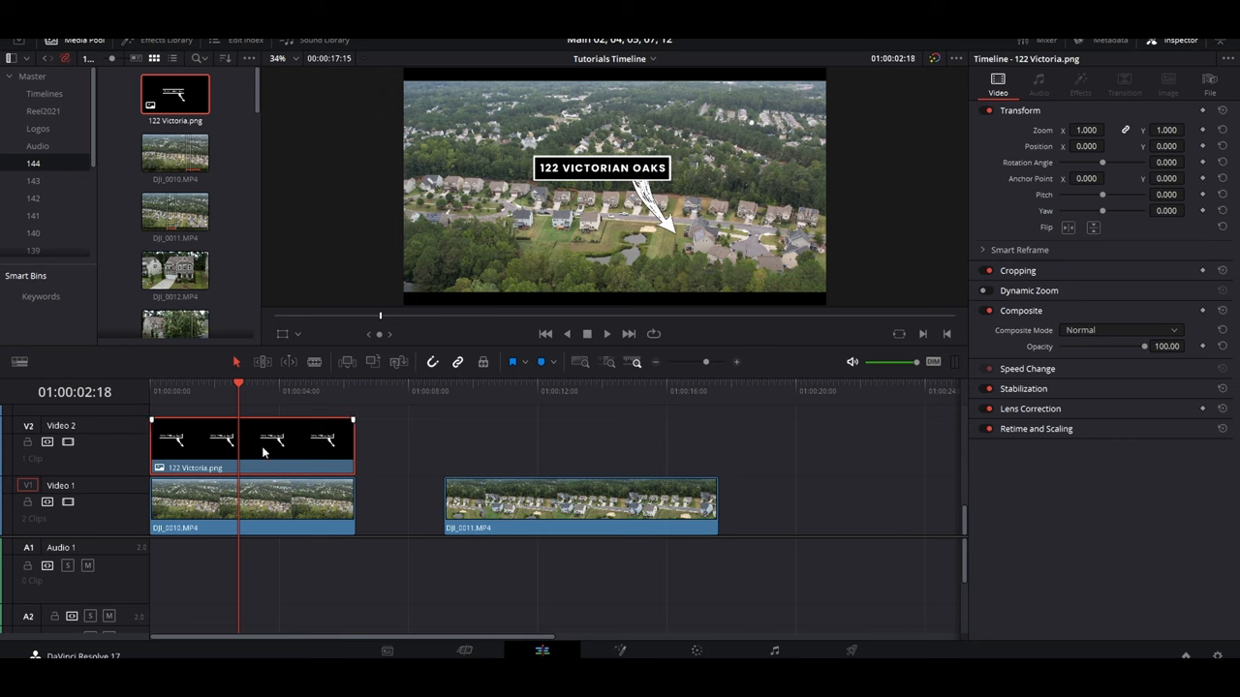
pyautogui.click(252, 504)
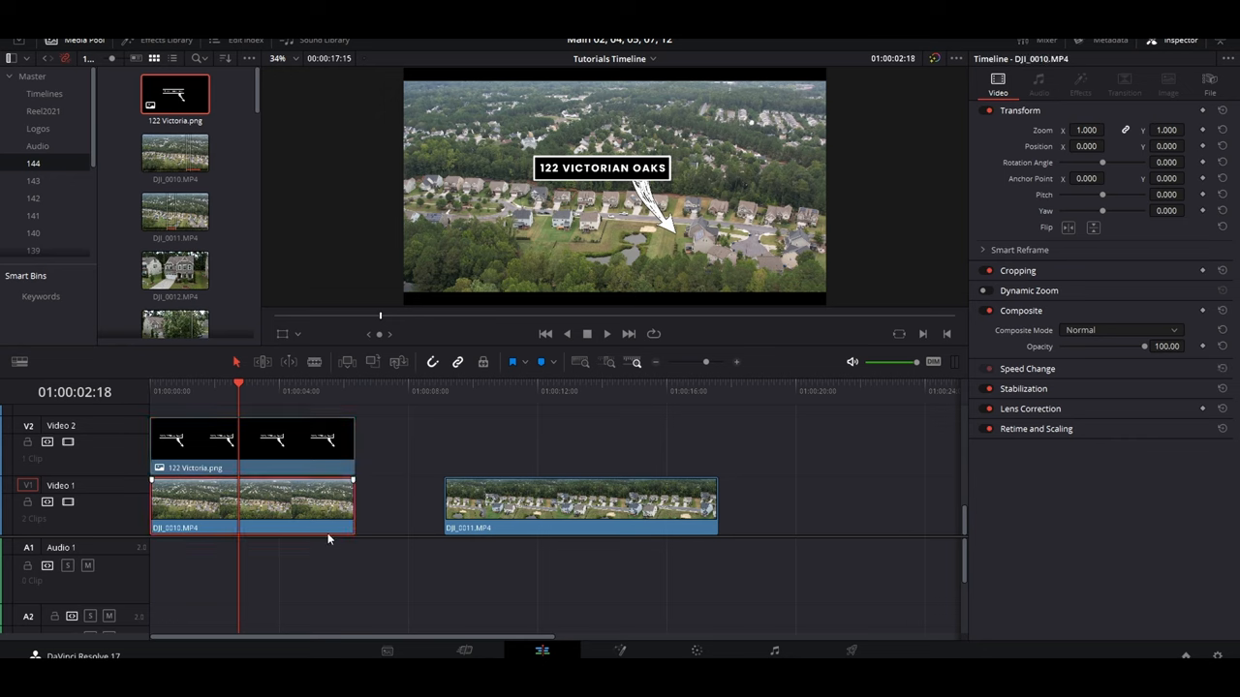
pyautogui.moveTo(294, 516)
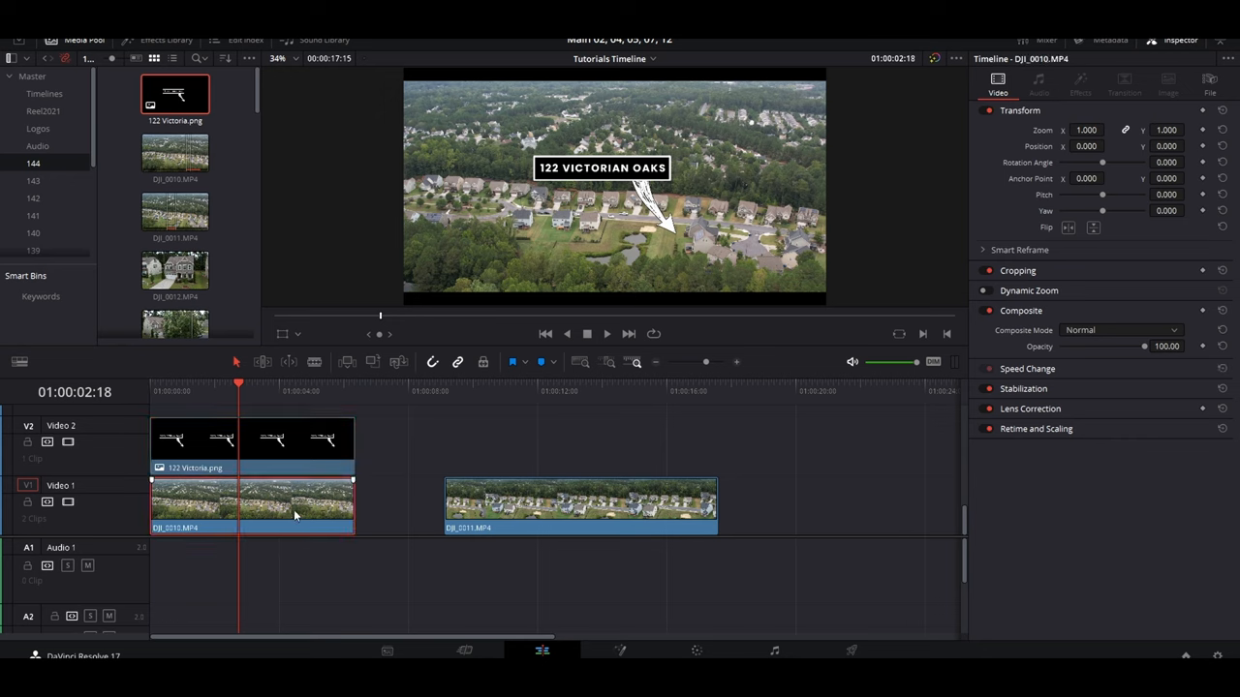
pyautogui.click(271, 446)
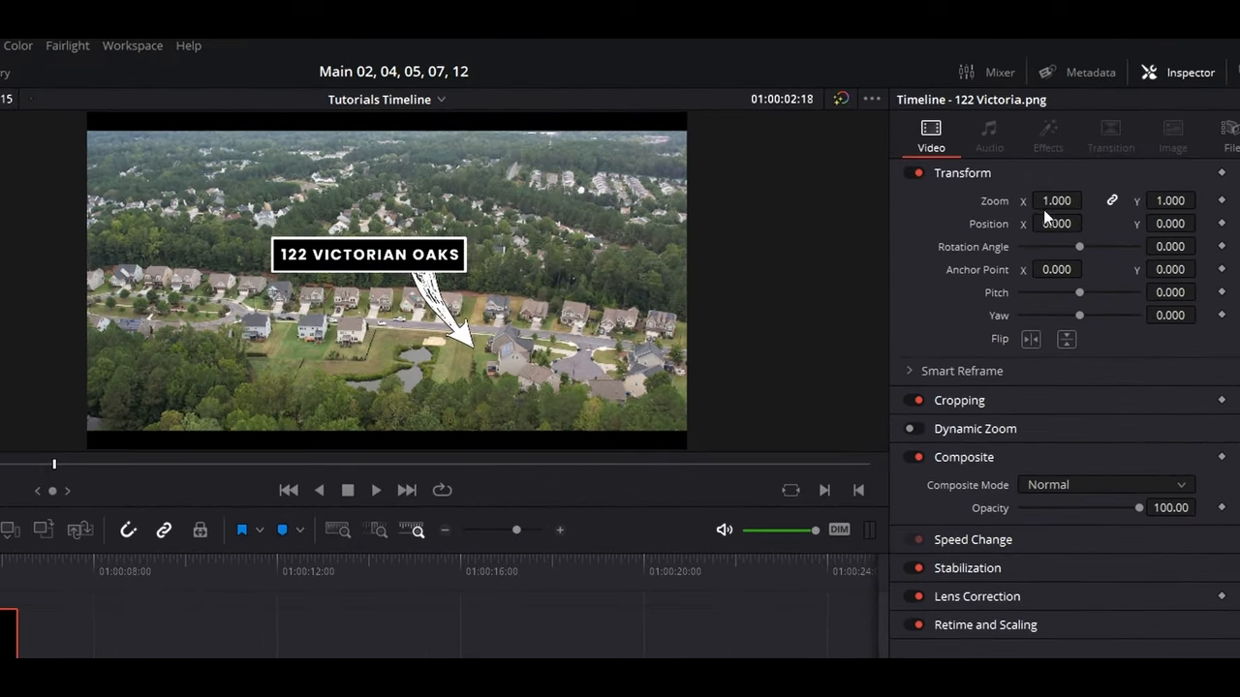
pyautogui.write('0.790')
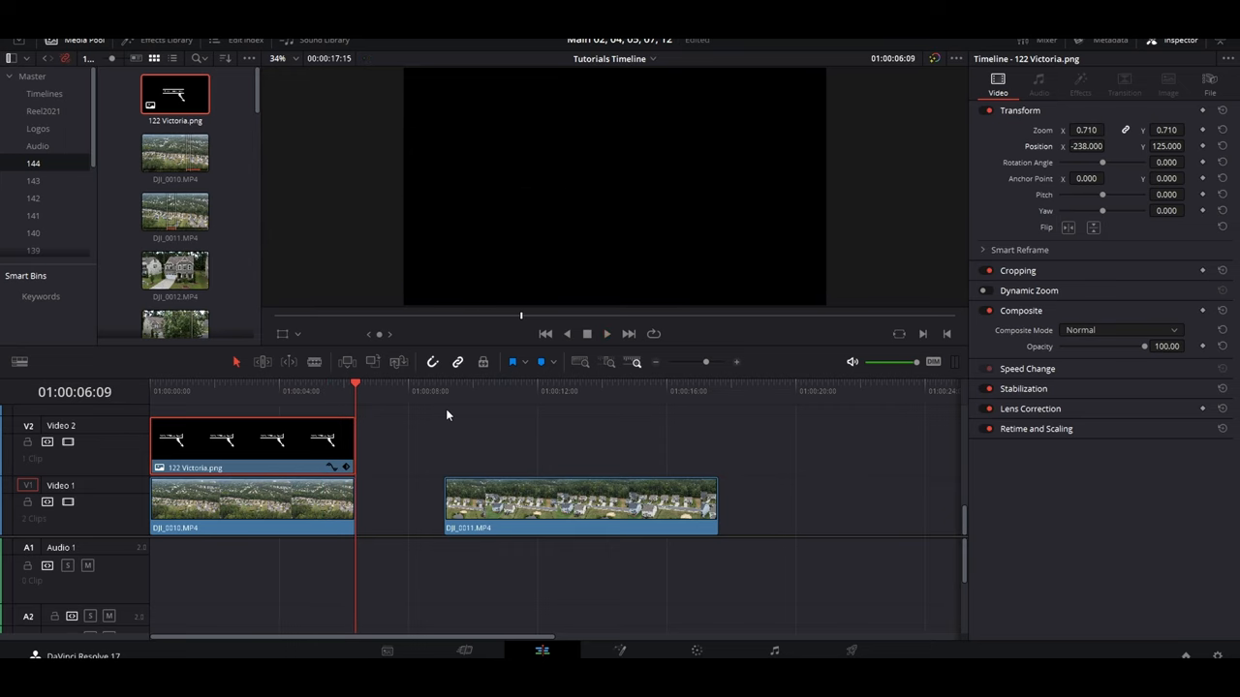
pyautogui.moveTo(434, 430)
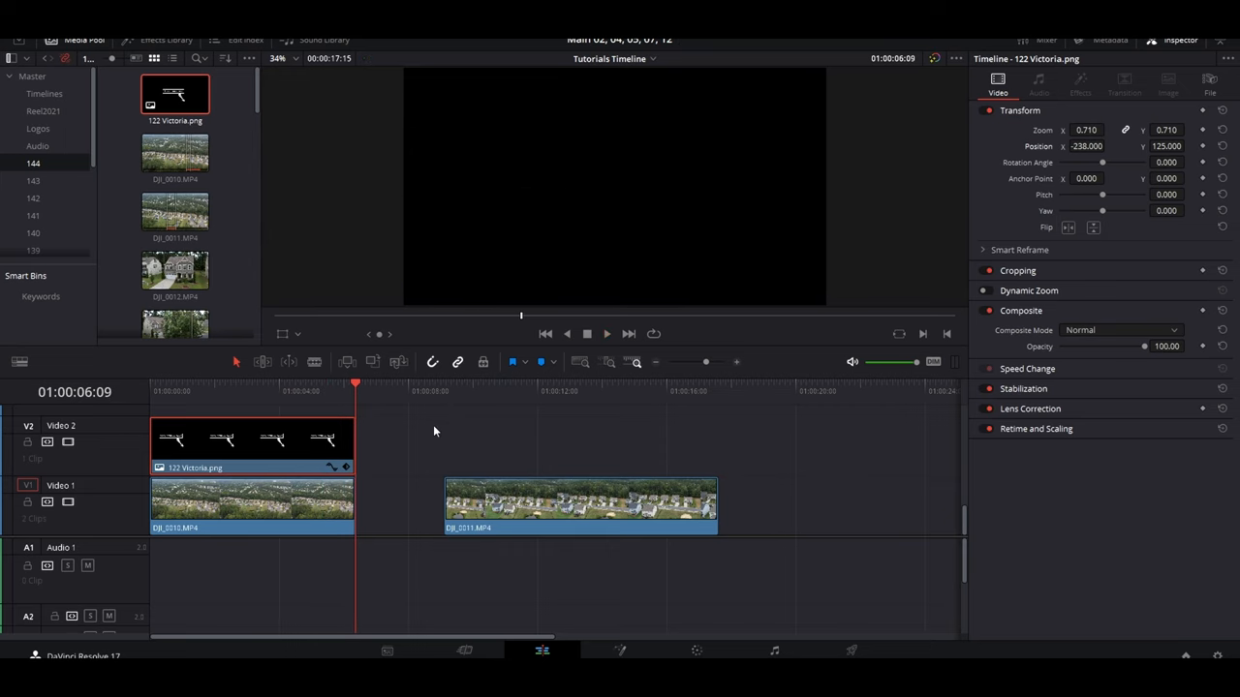
pyautogui.moveTo(426, 431)
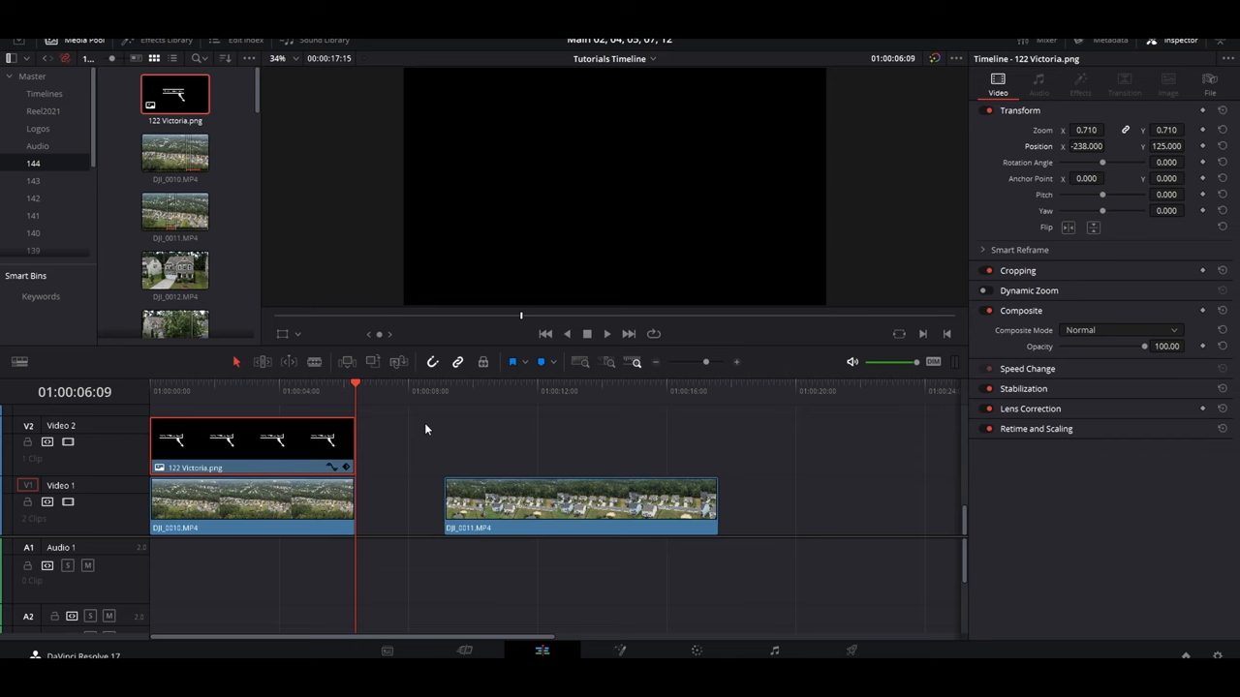
pyautogui.moveTo(197, 376)
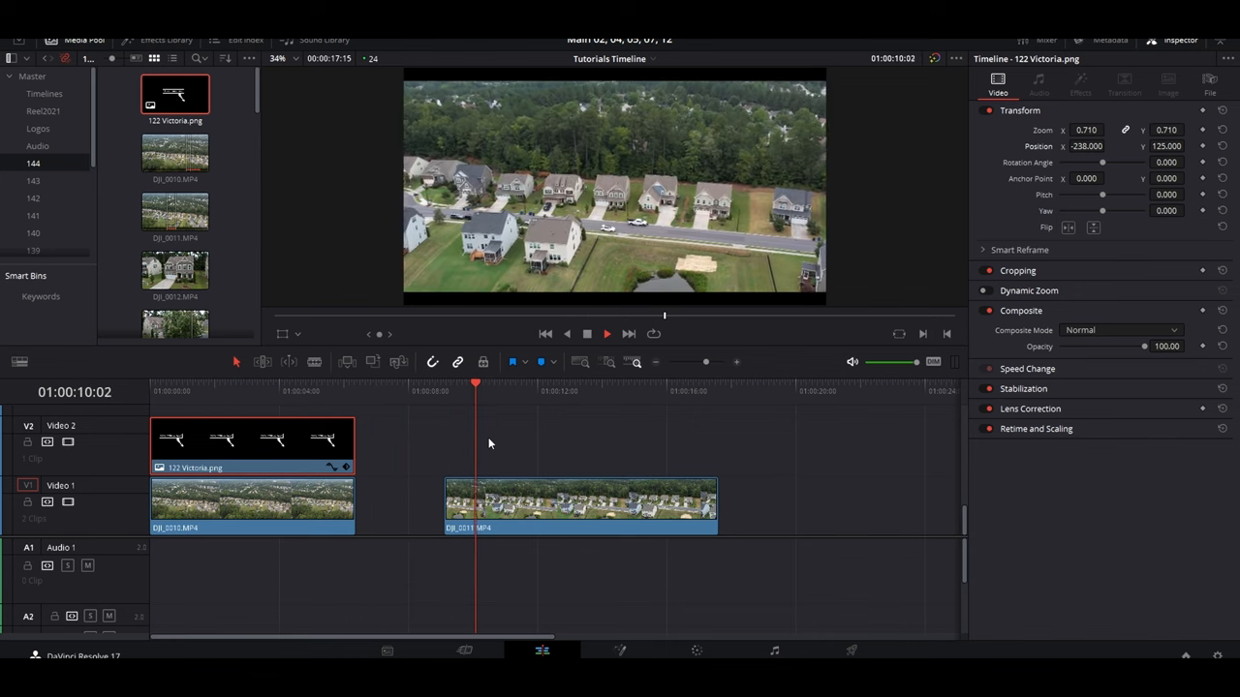
# Step: Alt-drag a copy of the 122 Victoria.png clip above the second aerial clip
pyautogui.click(540, 391)
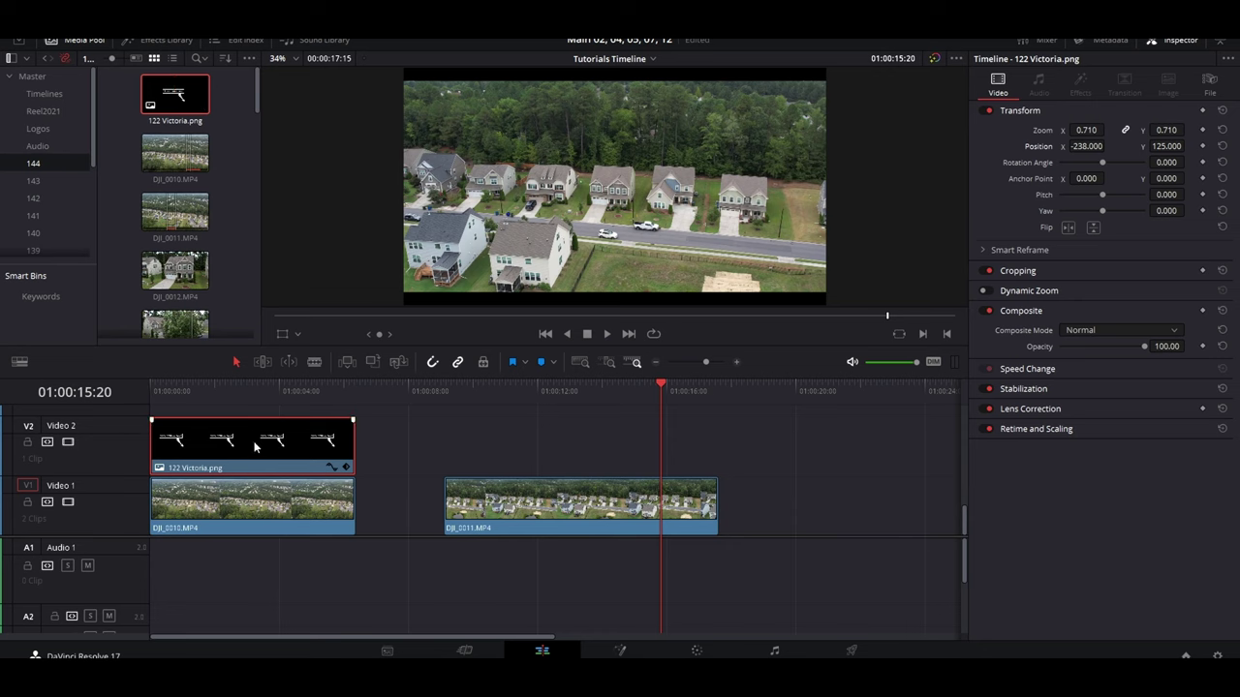
pyautogui.moveTo(271, 446)
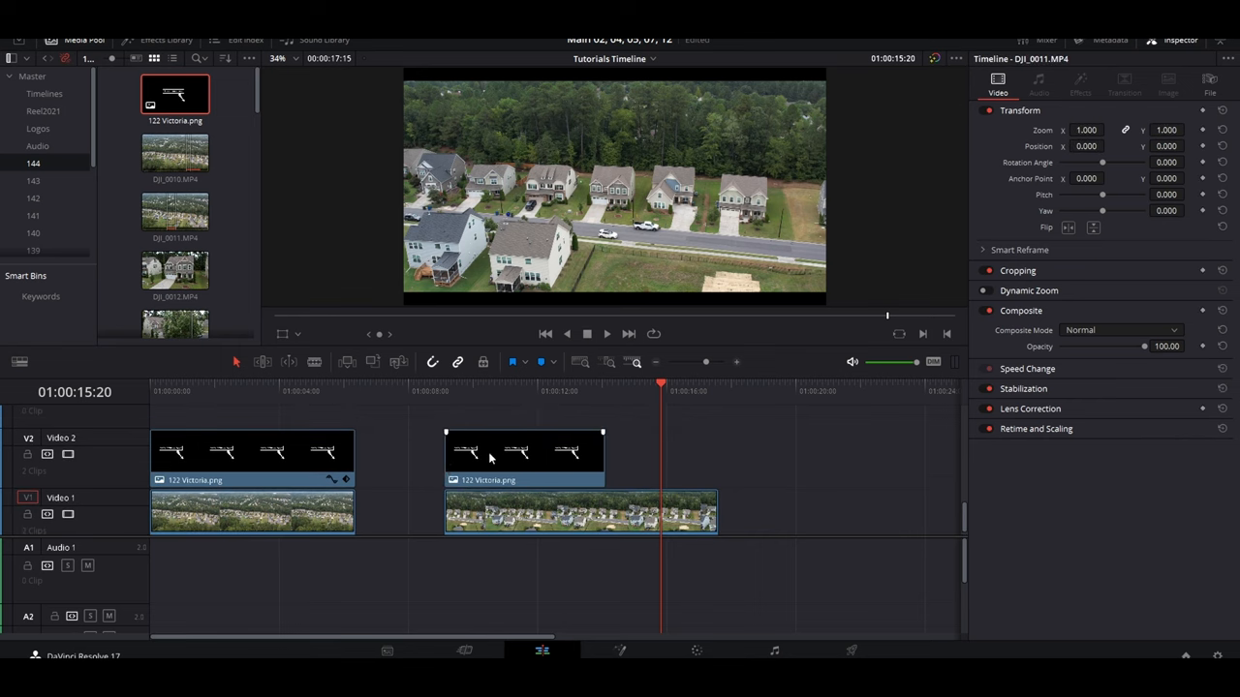
# Step: Select the label copy above the second aerial clip and move to its first frame
pyautogui.click(523, 455)
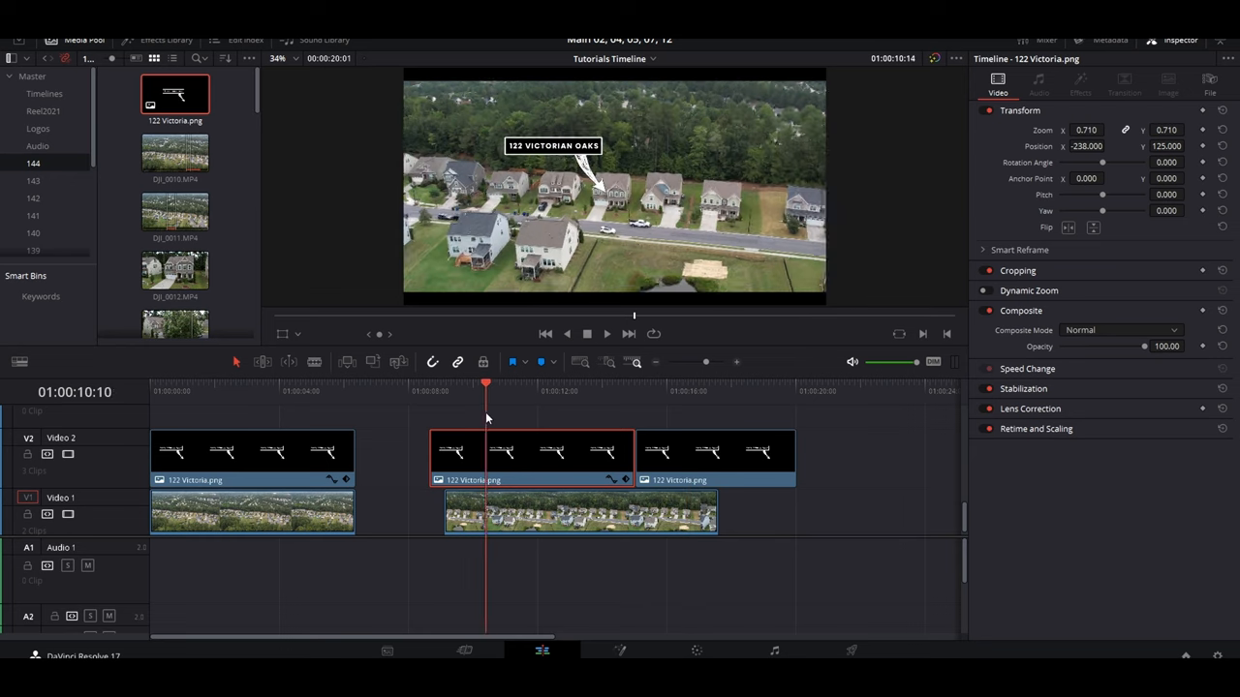
pyautogui.click(688, 455)
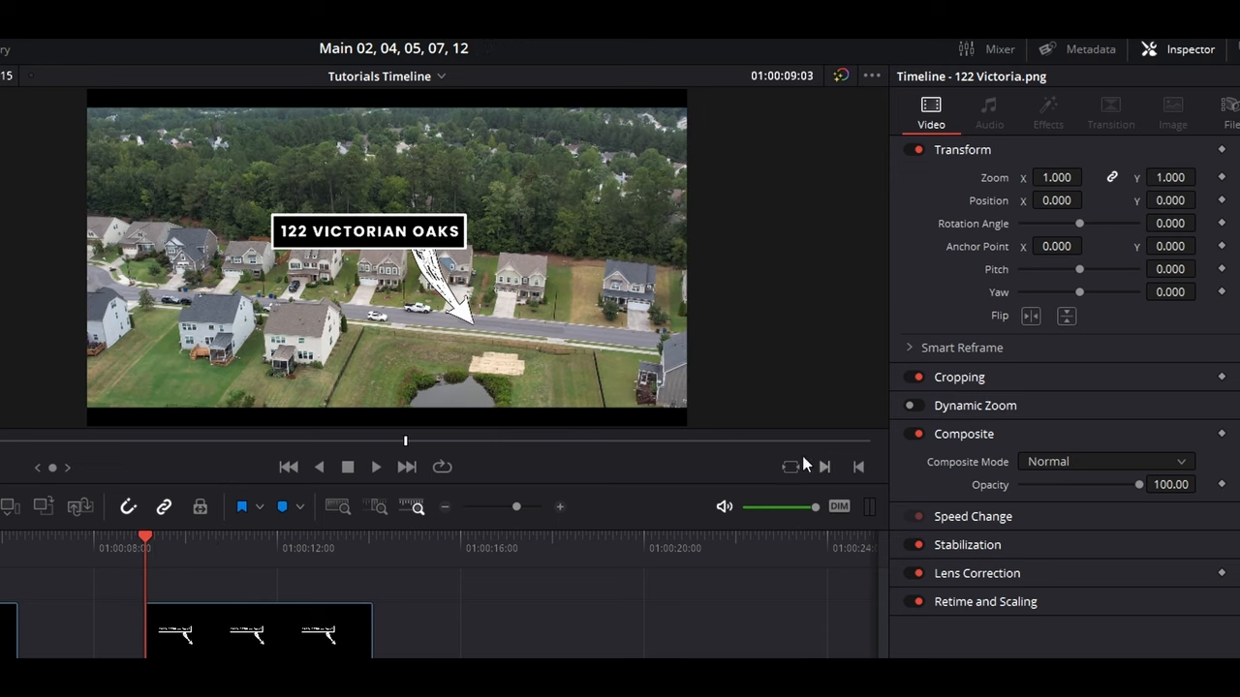
pyautogui.moveTo(980, 242)
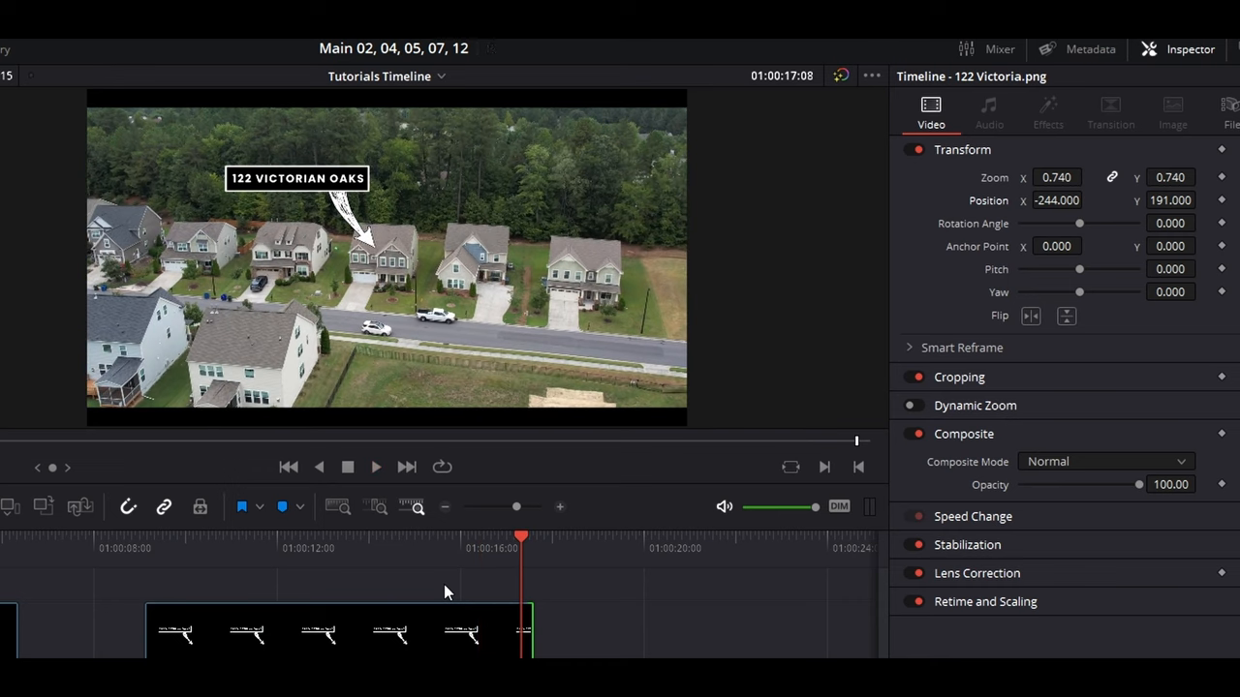
pyautogui.moveTo(198, 566)
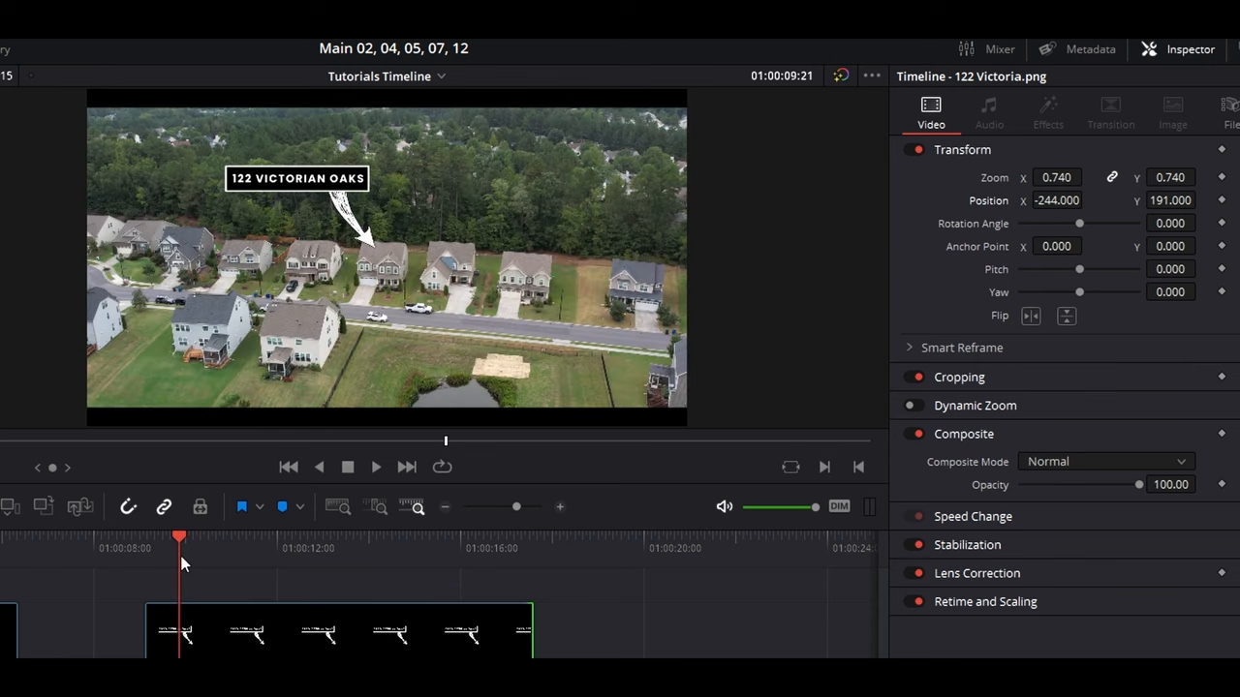
# Step: Scrub the playhead back to the label clip's first frame for the starting keyframe
pyautogui.moveTo(178, 536); pyautogui.dragTo(145, 537)
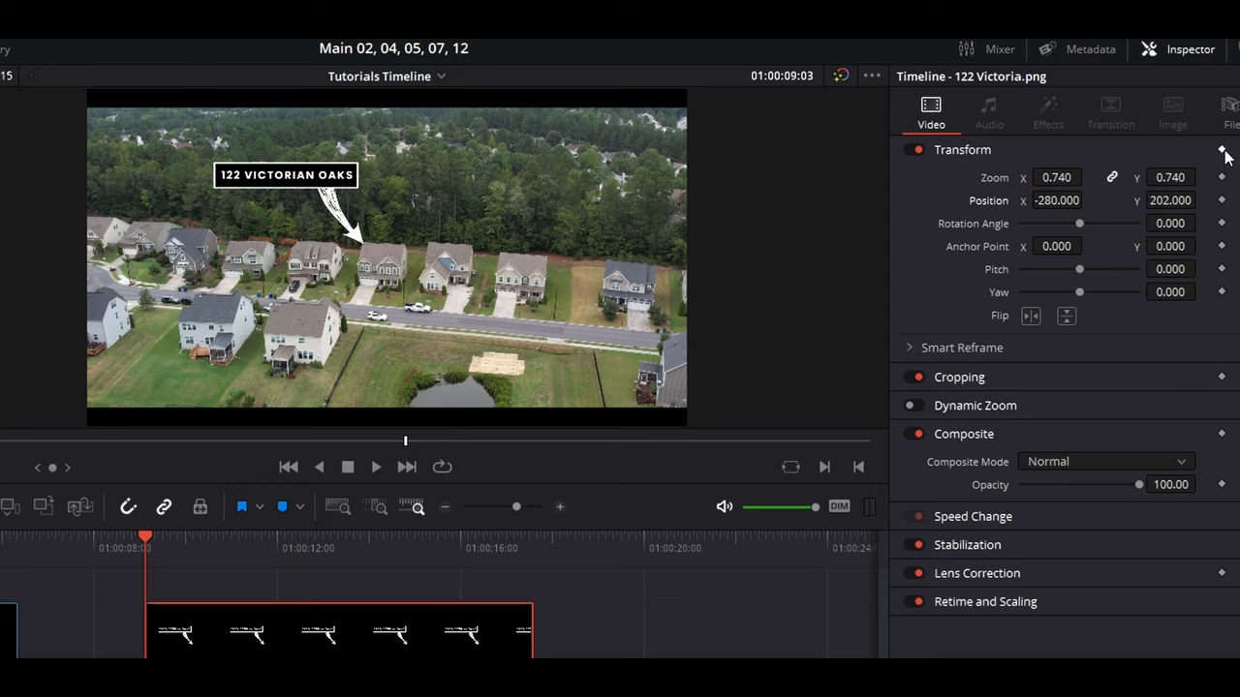
pyautogui.moveTo(1217, 281)
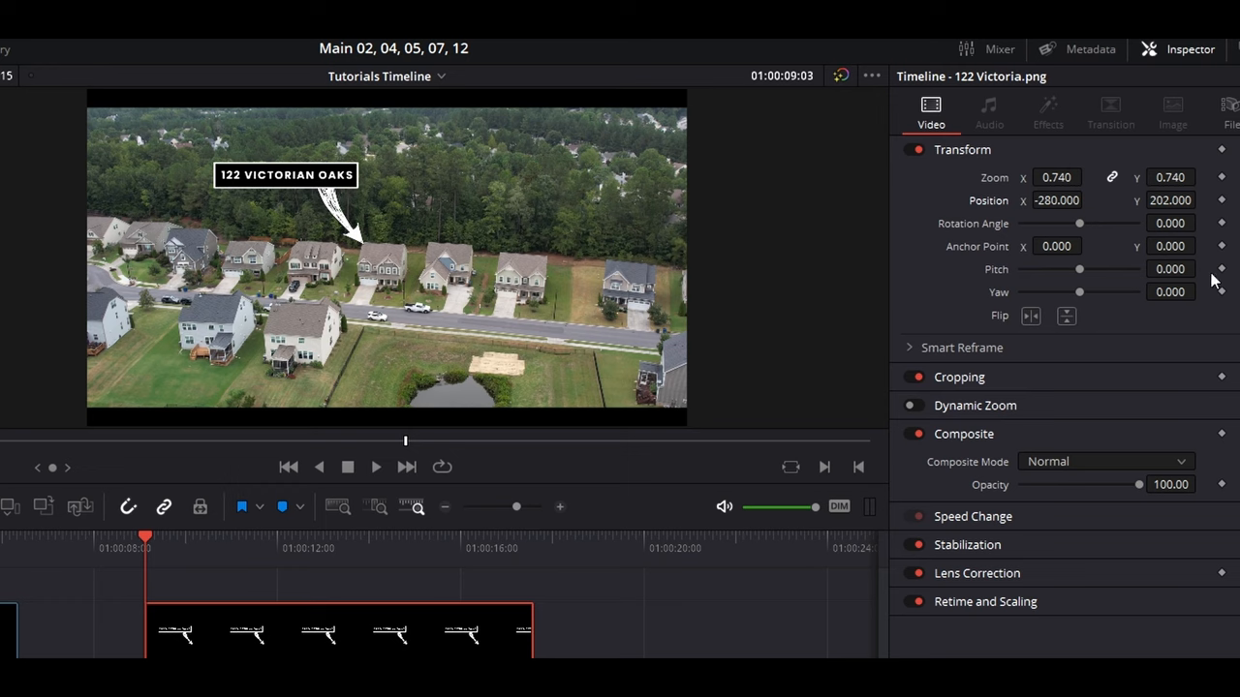
pyautogui.moveTo(1217, 294)
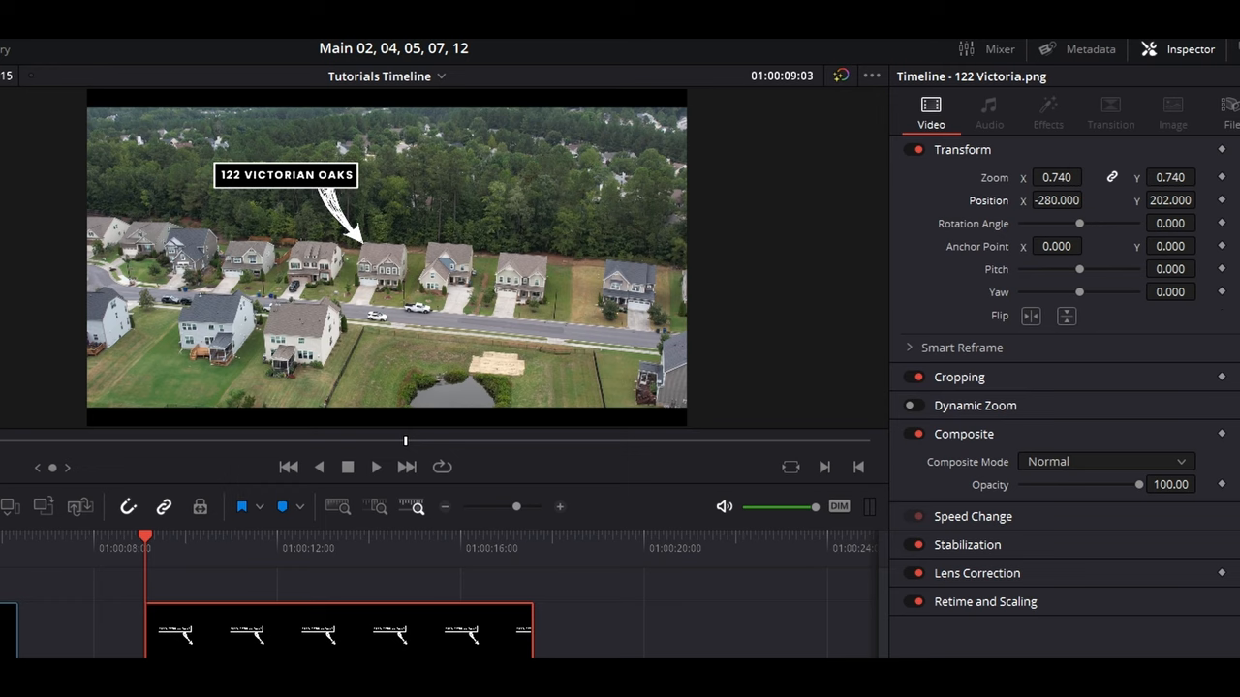
pyautogui.moveTo(232, 562)
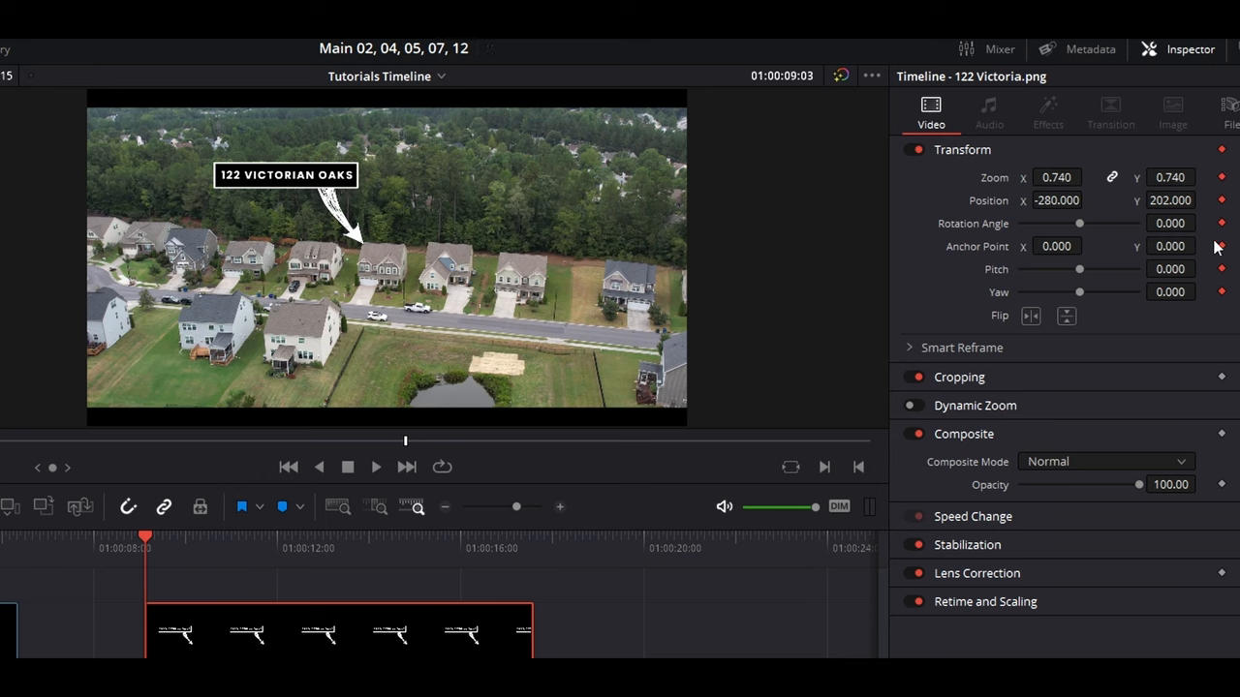
pyautogui.moveTo(999, 203)
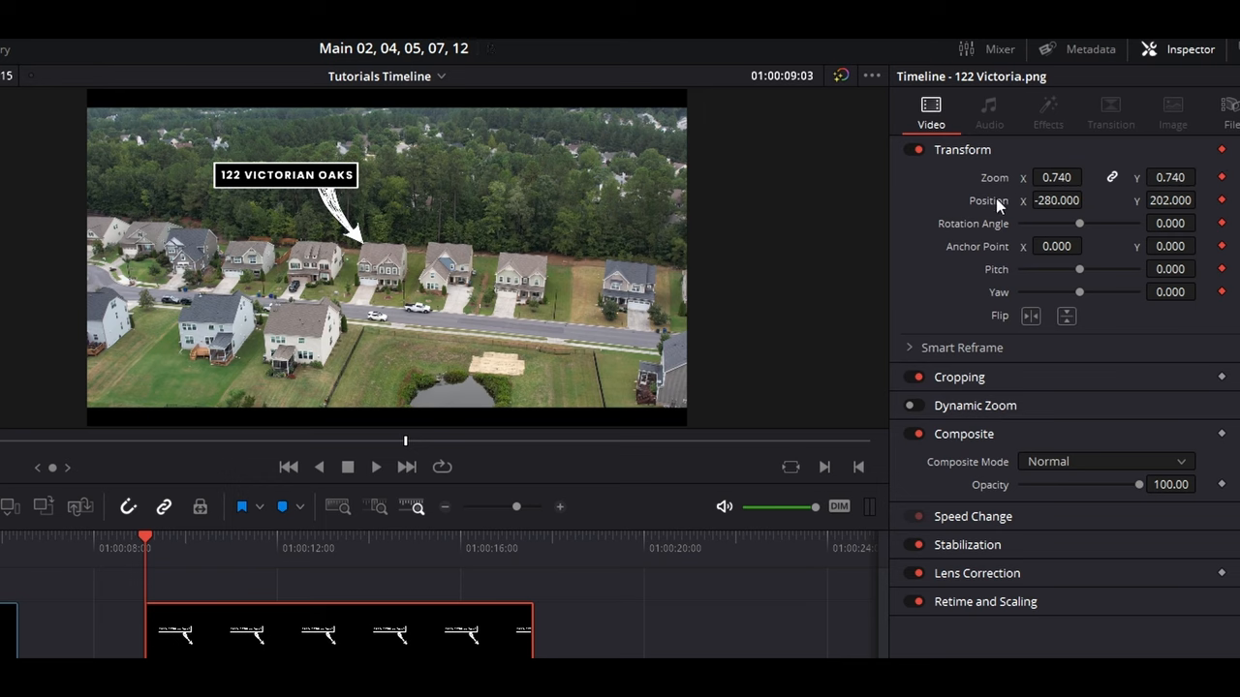
pyautogui.moveTo(1209, 275)
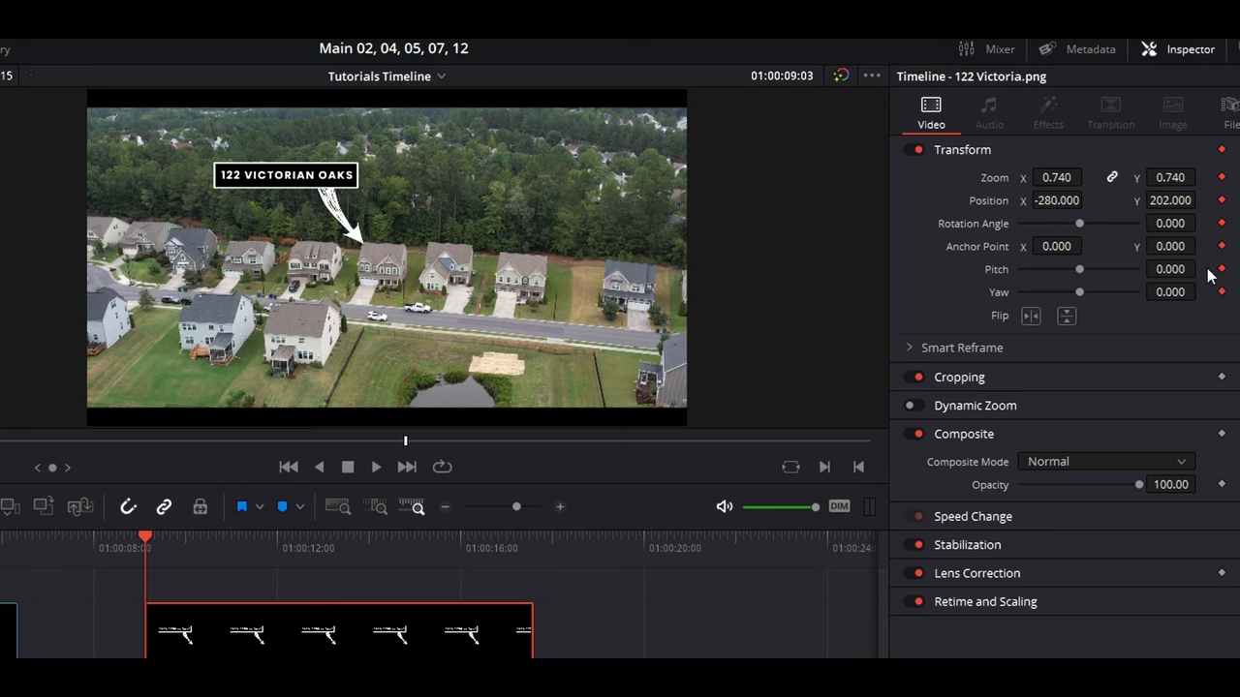
pyautogui.moveTo(992, 202)
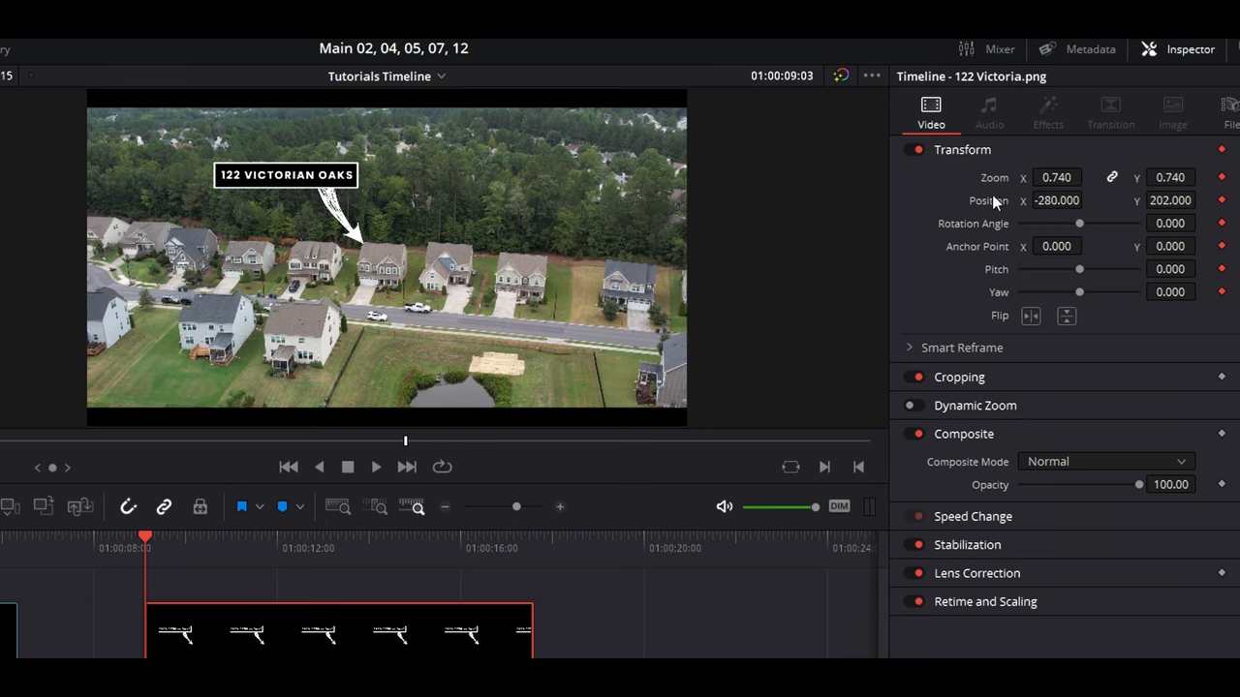
pyautogui.moveTo(1058, 237)
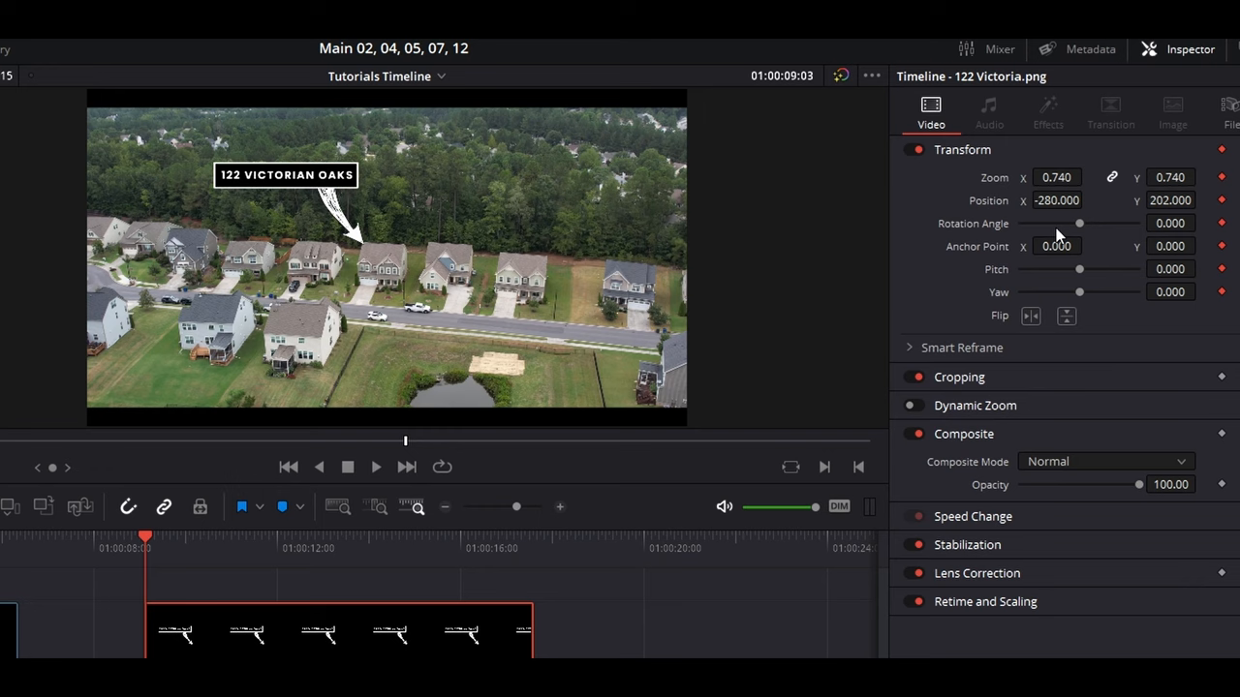
pyautogui.moveTo(1054, 236)
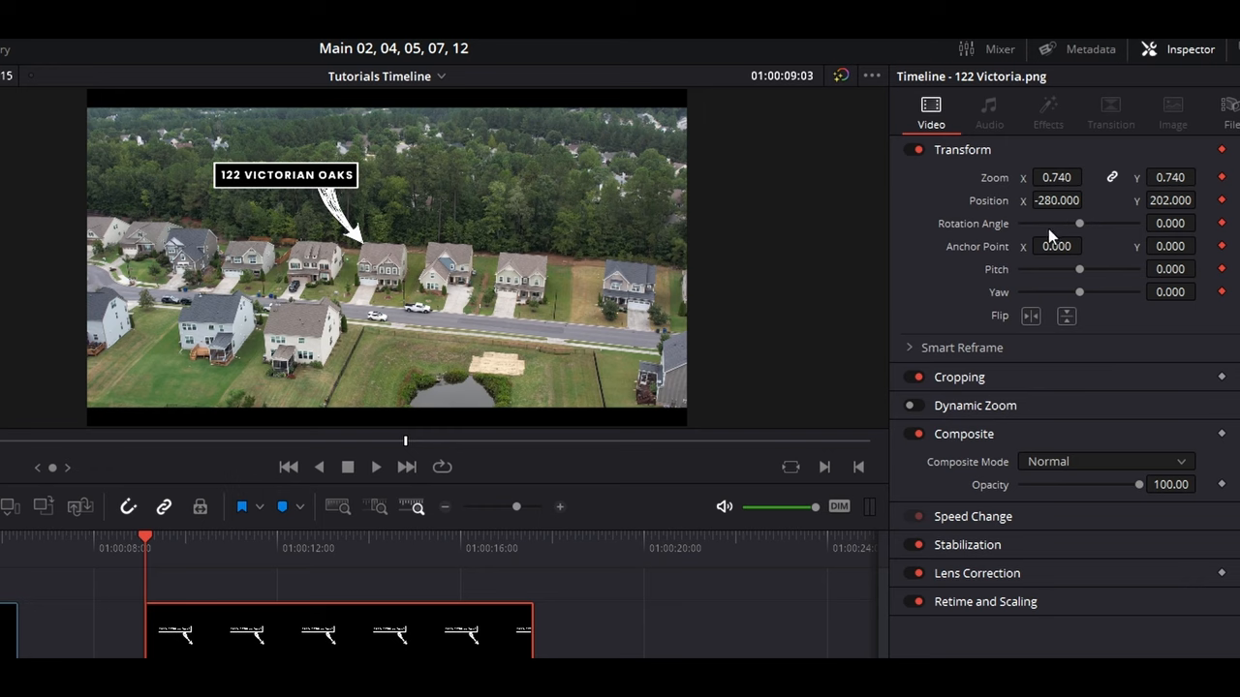
pyautogui.moveTo(1037, 233)
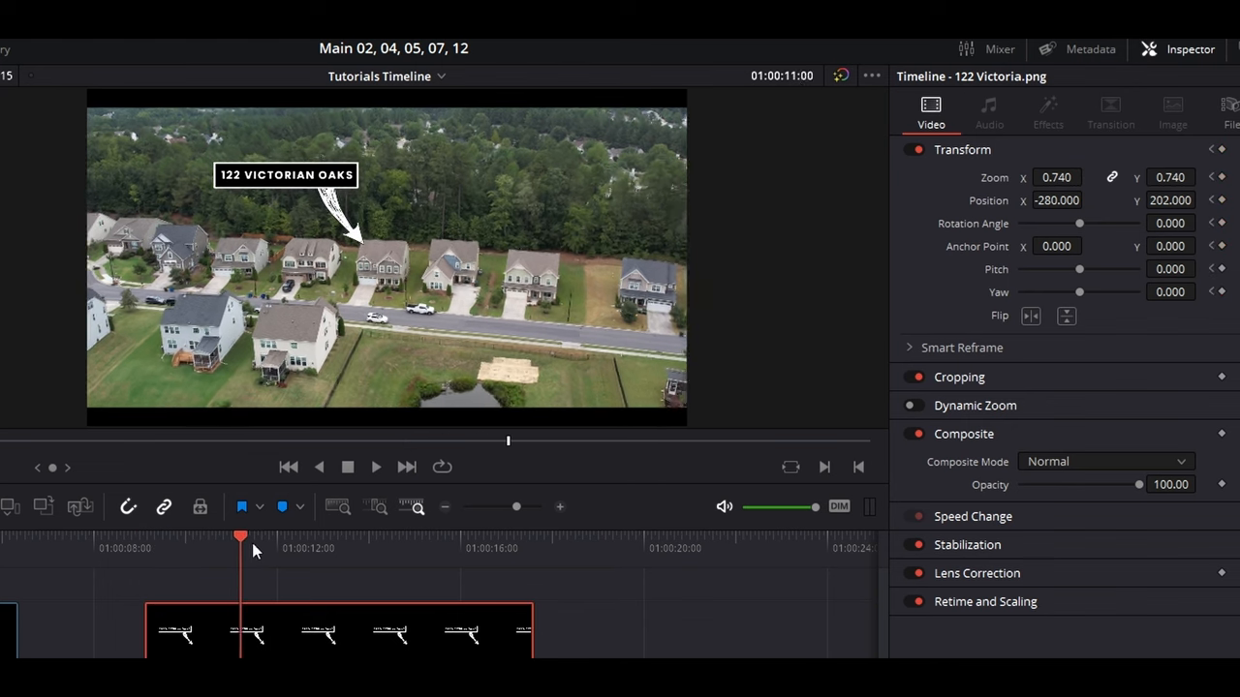
# Step: At the label's end, set Position -309, 279 and Zoom 0.790 so it stays on the house
pyautogui.moveTo(241, 536); pyautogui.dragTo(512, 536)
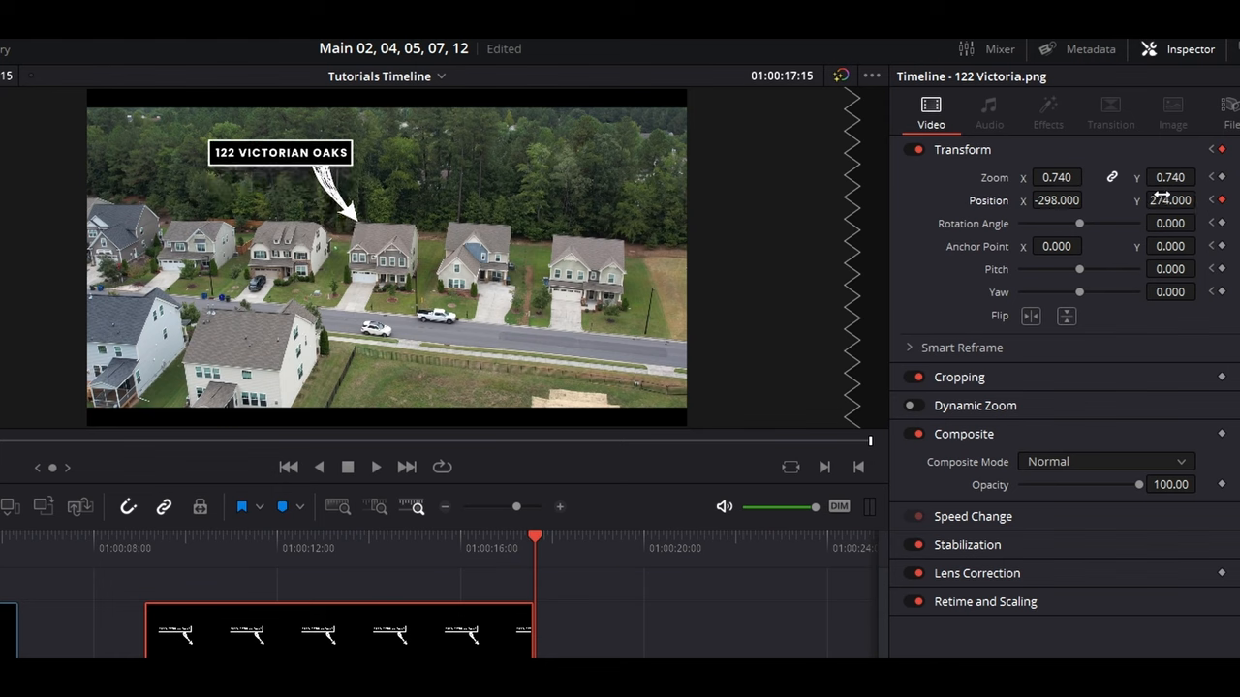
pyautogui.click(1170, 200)
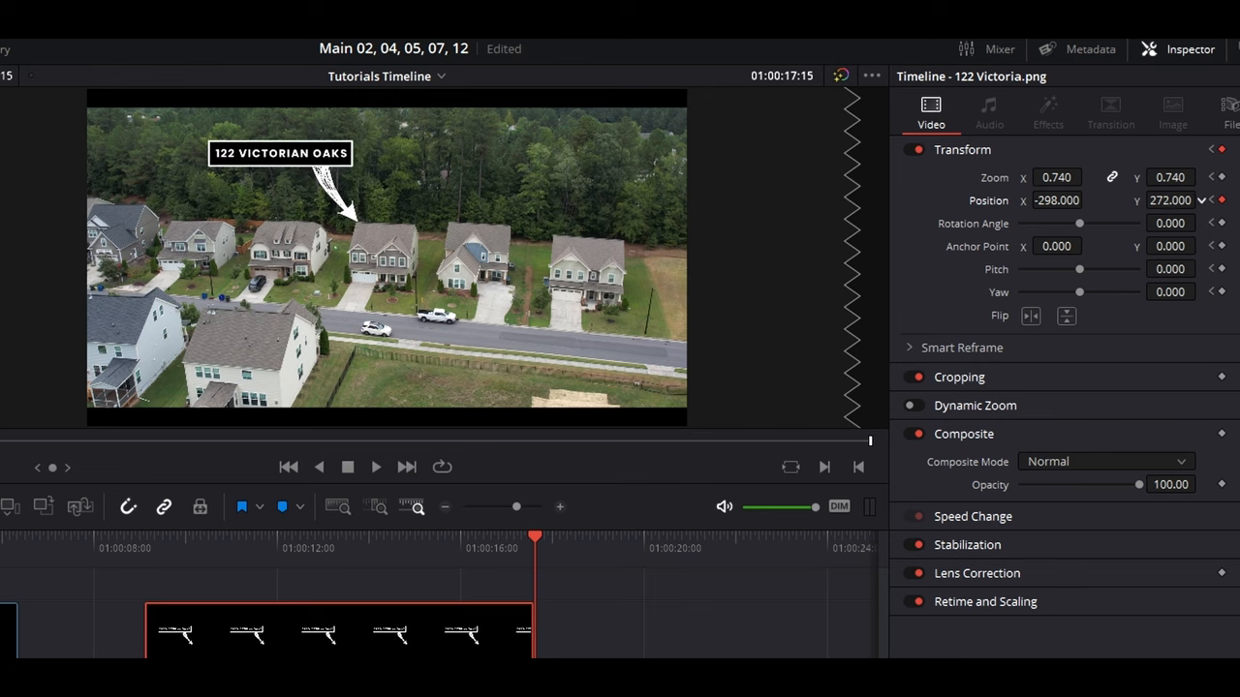
pyautogui.moveTo(1056, 178)
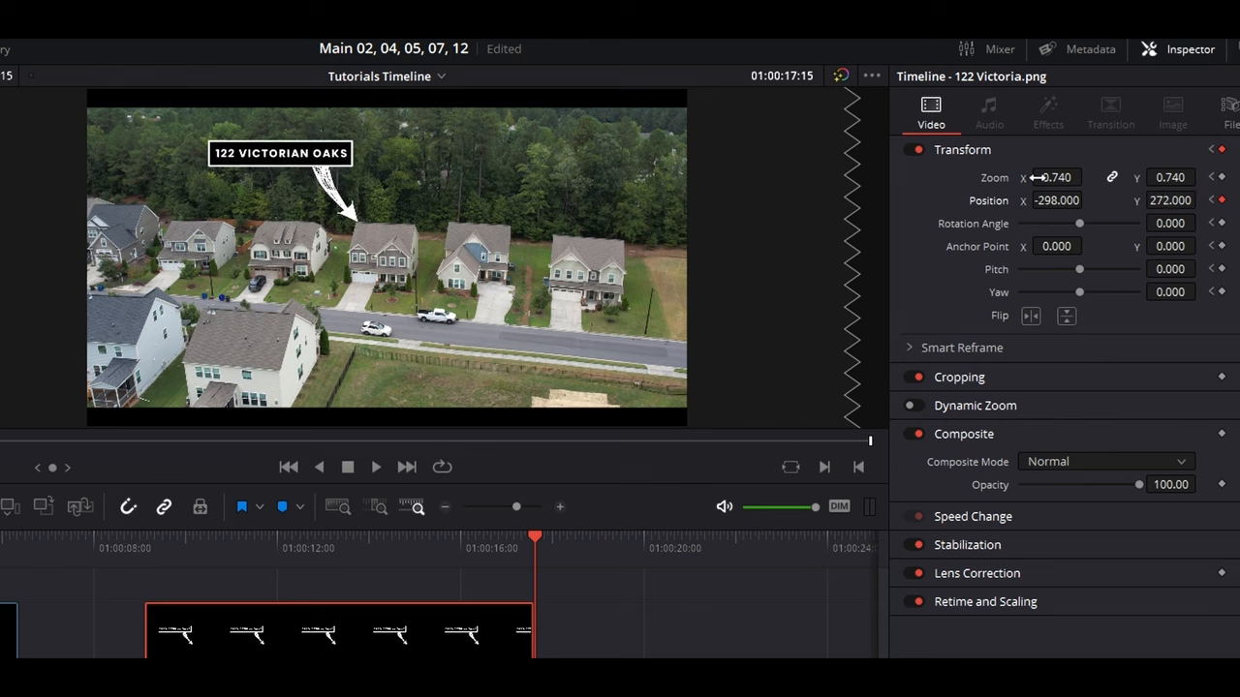
pyautogui.moveTo(1056, 178); pyautogui.dragTo(1062, 178)
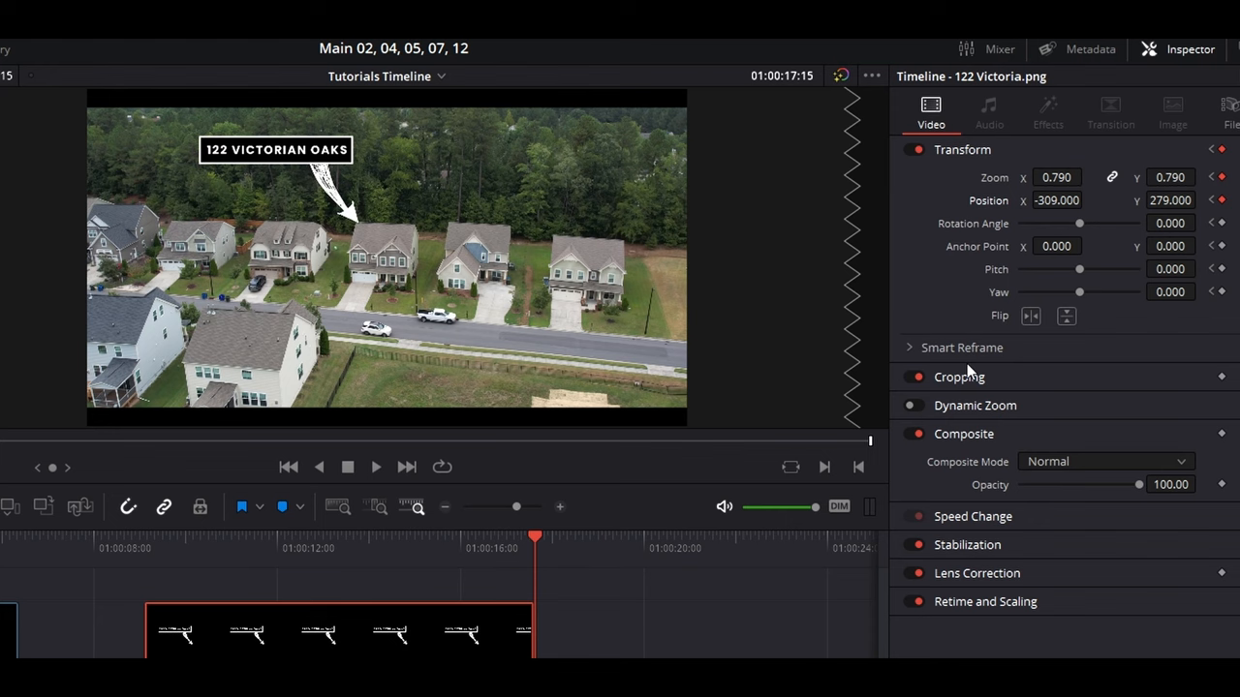
pyautogui.moveTo(171, 550)
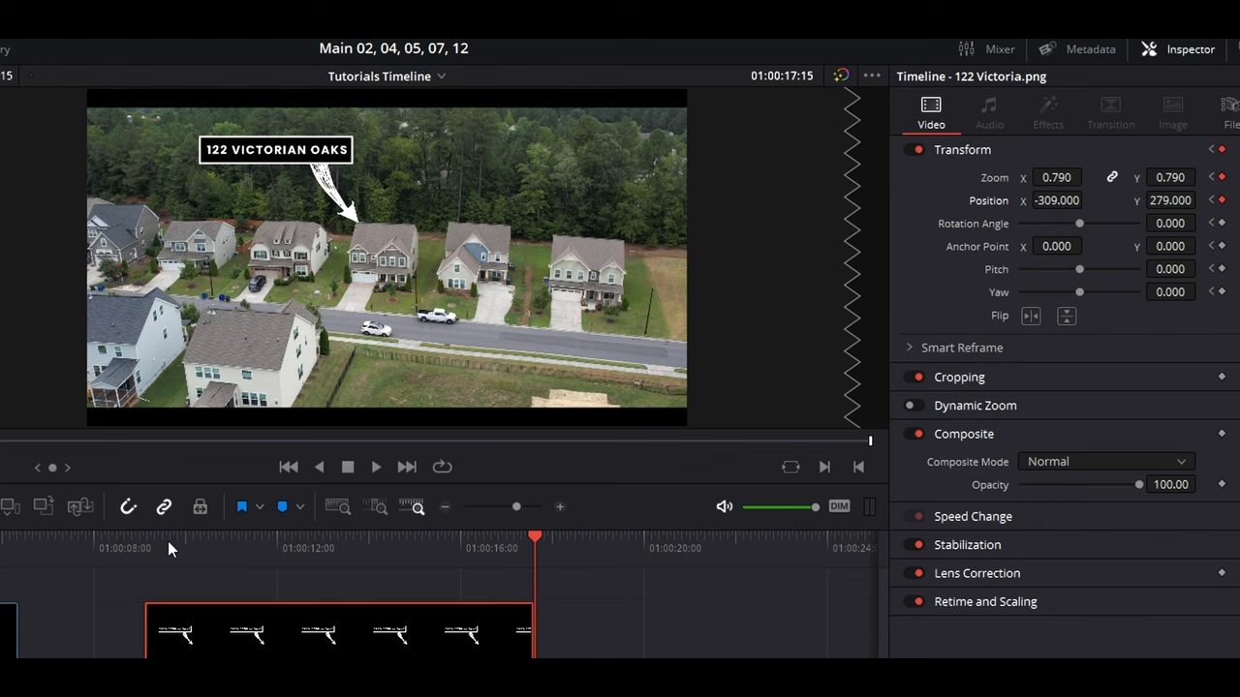
pyautogui.click(146, 546)
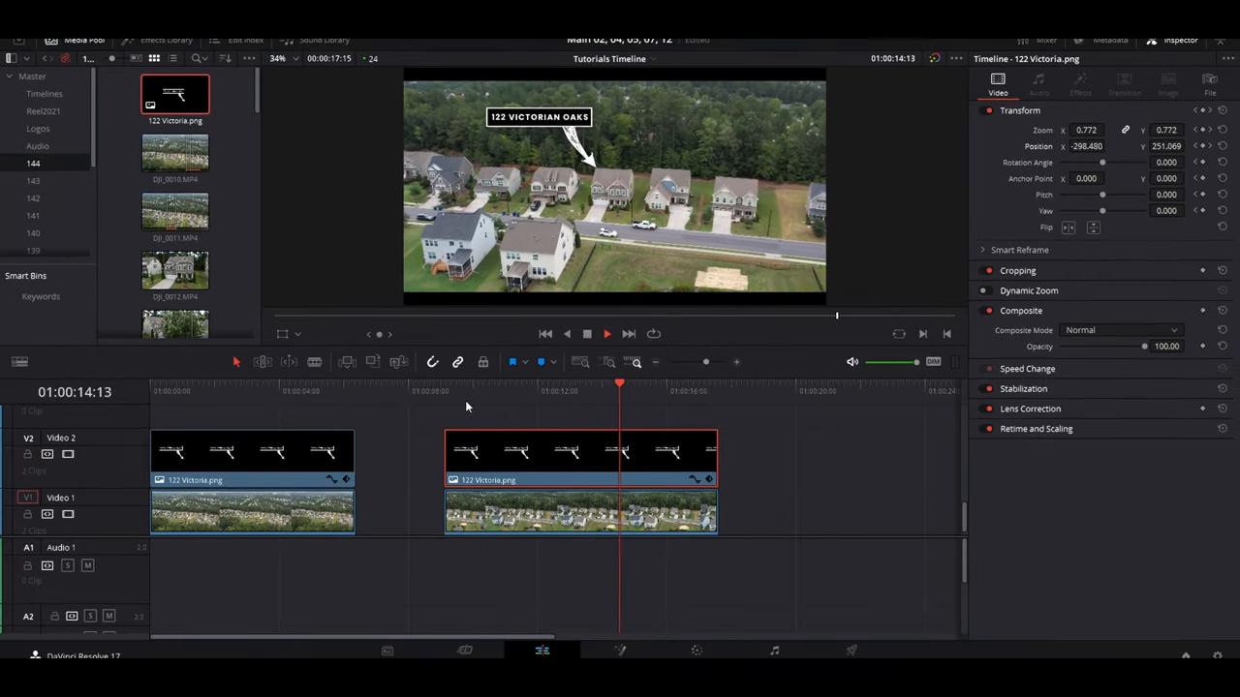
pyautogui.click(682, 392)
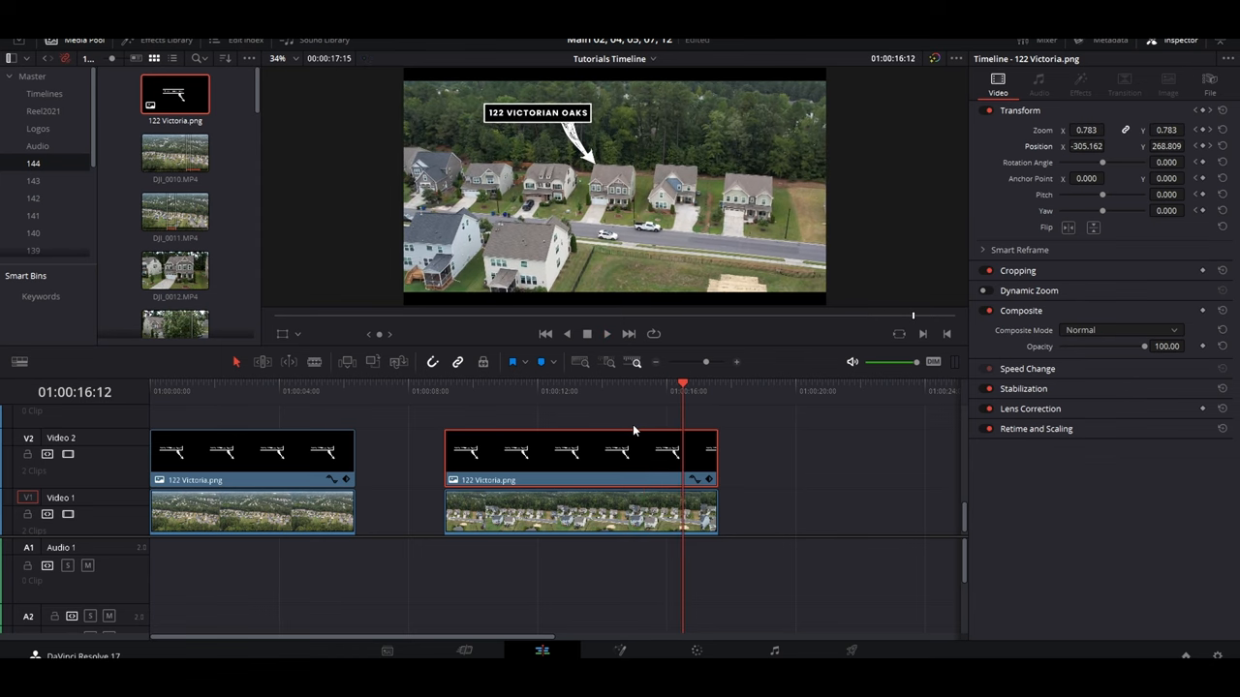